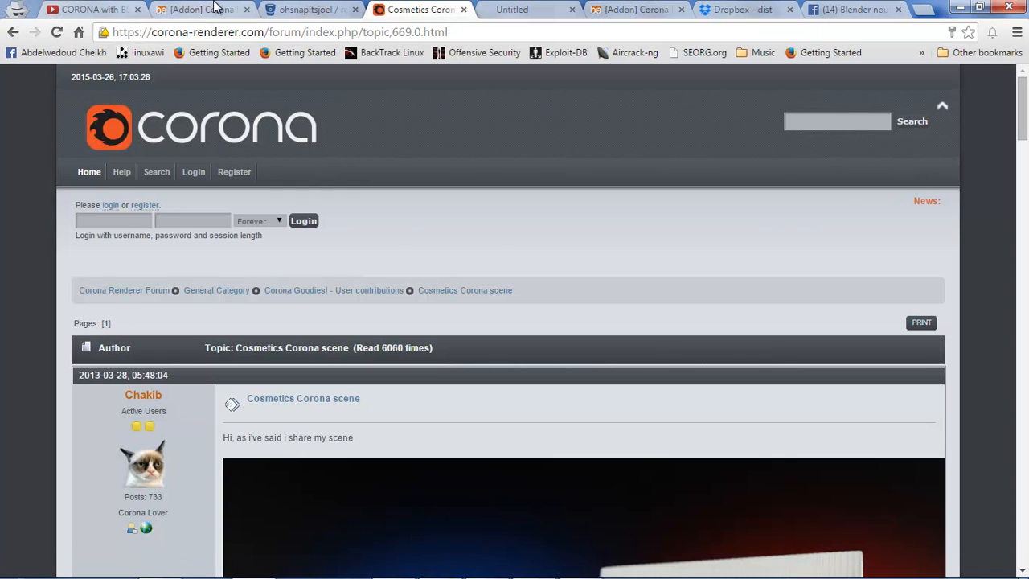
# Step: Switch from the Facebook tab to the 'CORONA with BLENDER' YouTube video
pyautogui.click(868, 9)
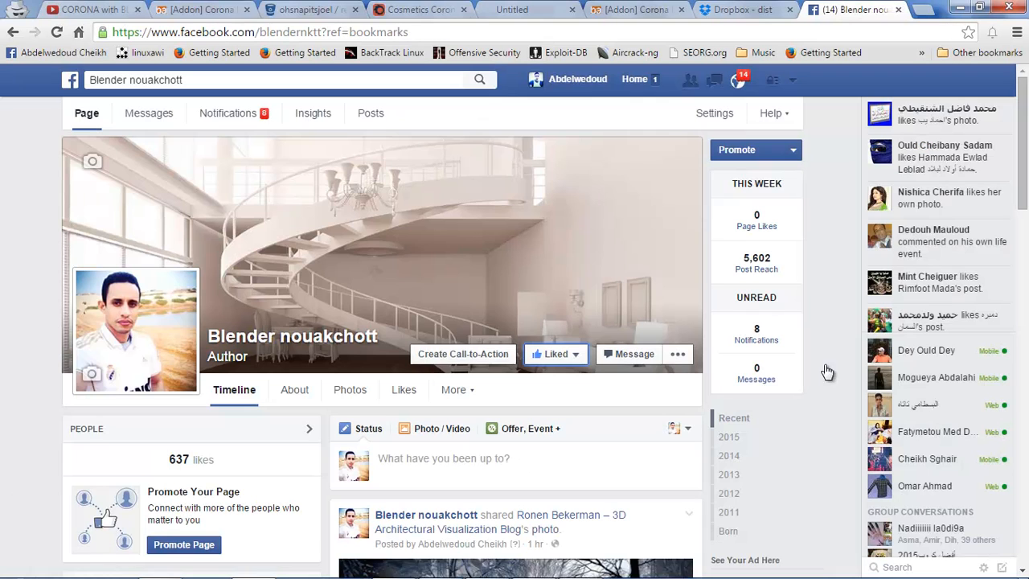
pyautogui.moveTo(825, 294)
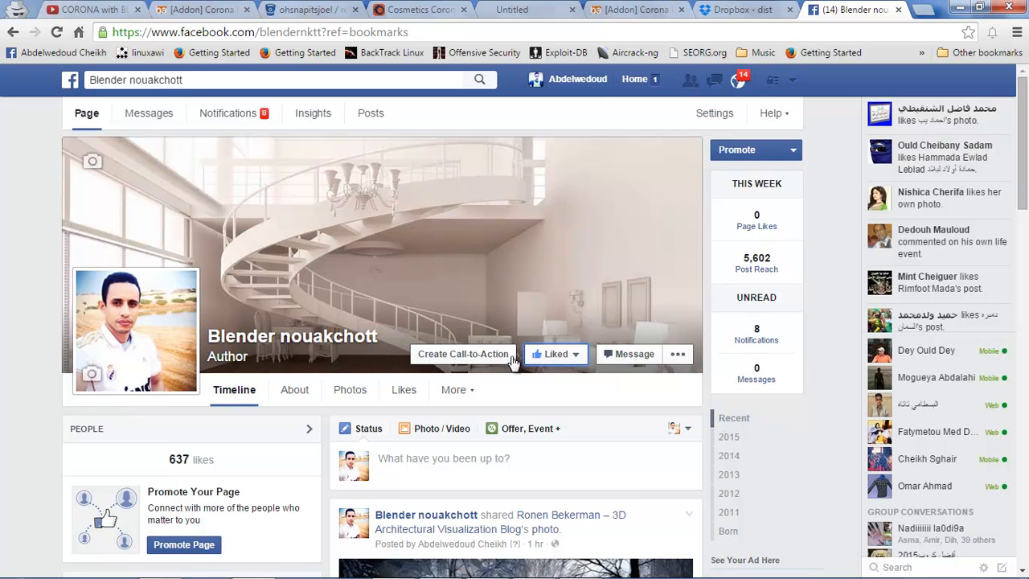
pyautogui.click(72, 9)
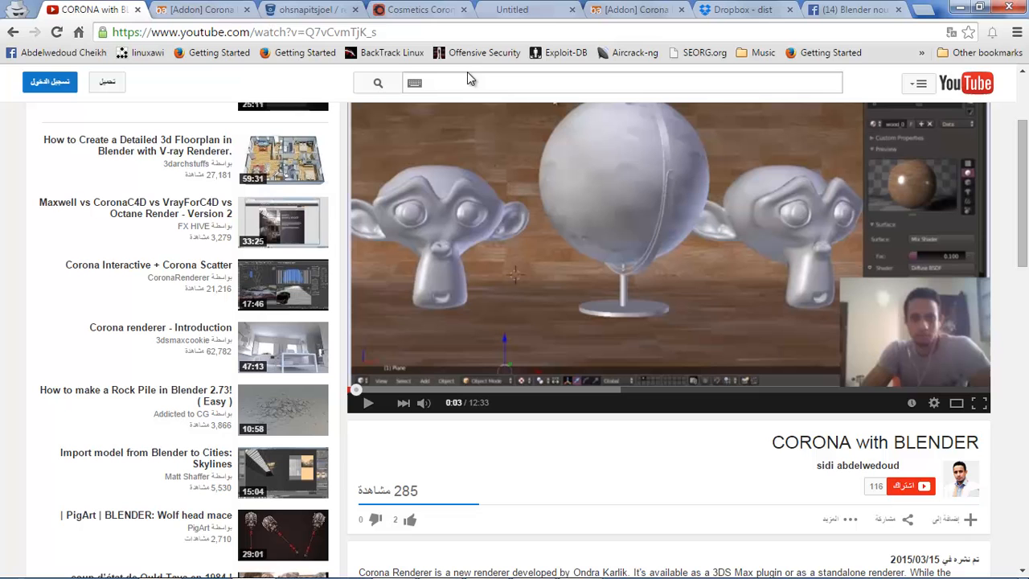
# Step: Follow the blenderartists forum thread's link to the render_corona Bitbucket repository
pyautogui.click(652, 83)
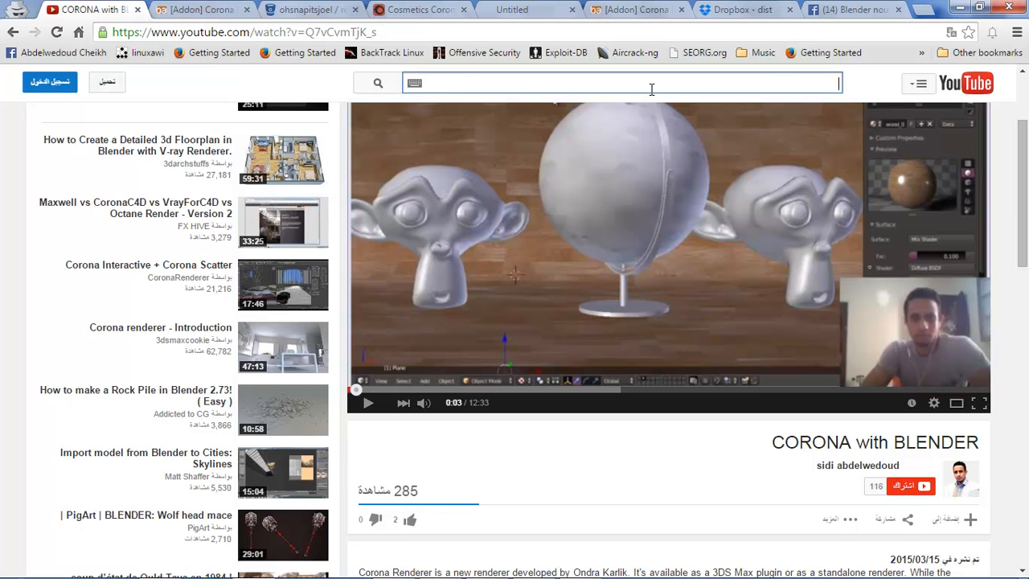
pyautogui.moveTo(808, 89)
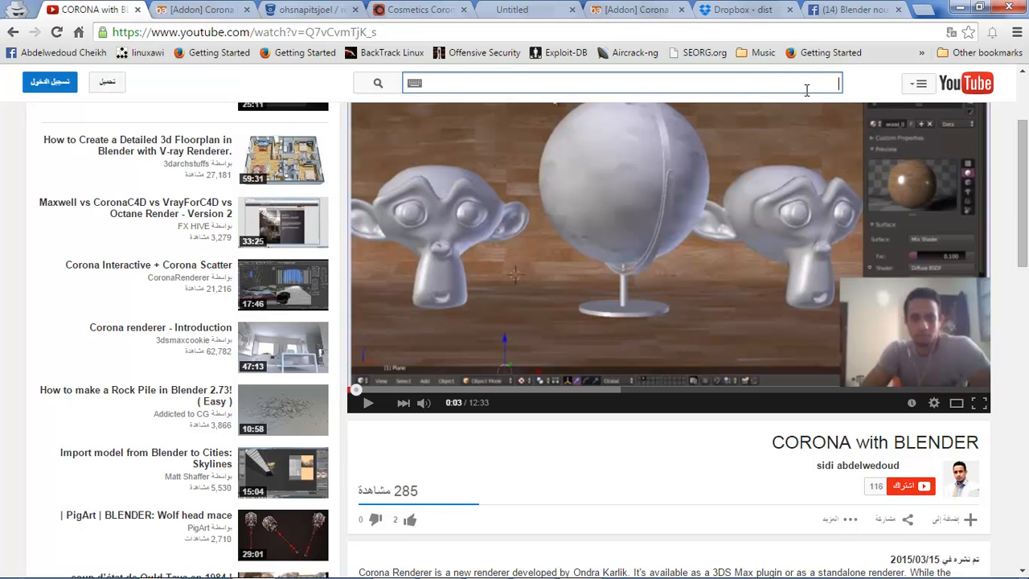
pyautogui.scroll(-3)
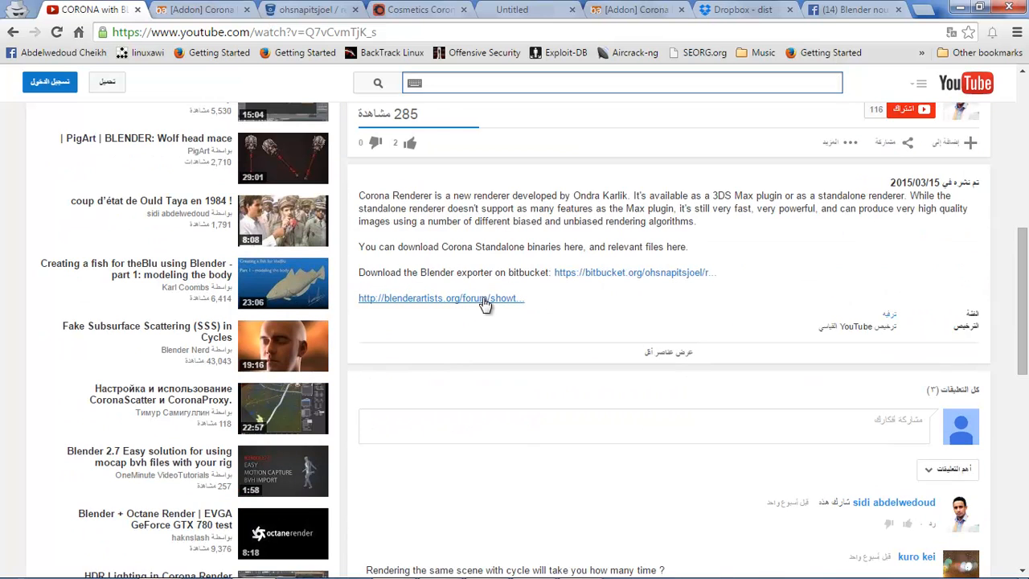
pyautogui.moveTo(467, 303)
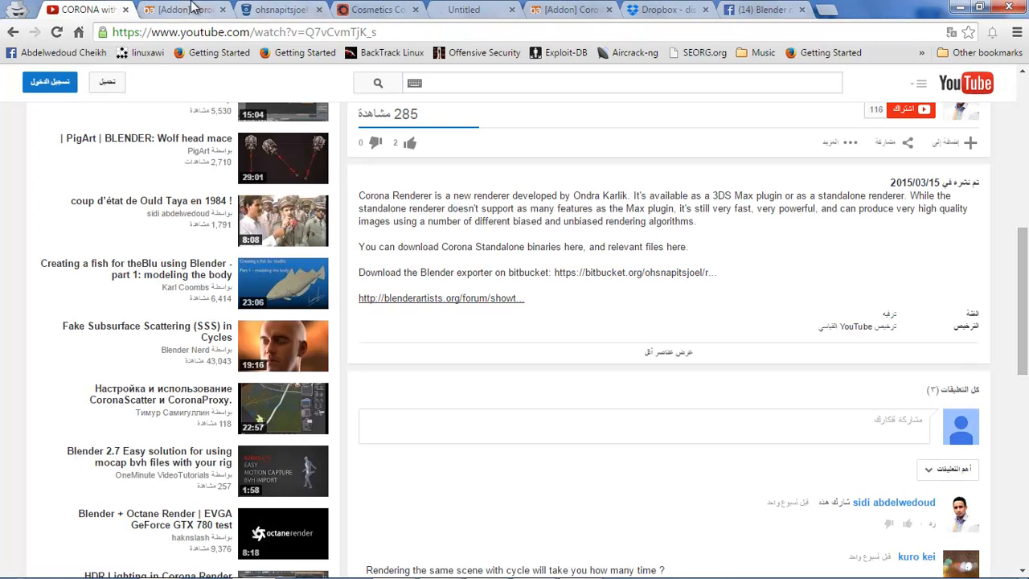
pyautogui.click(189, 11)
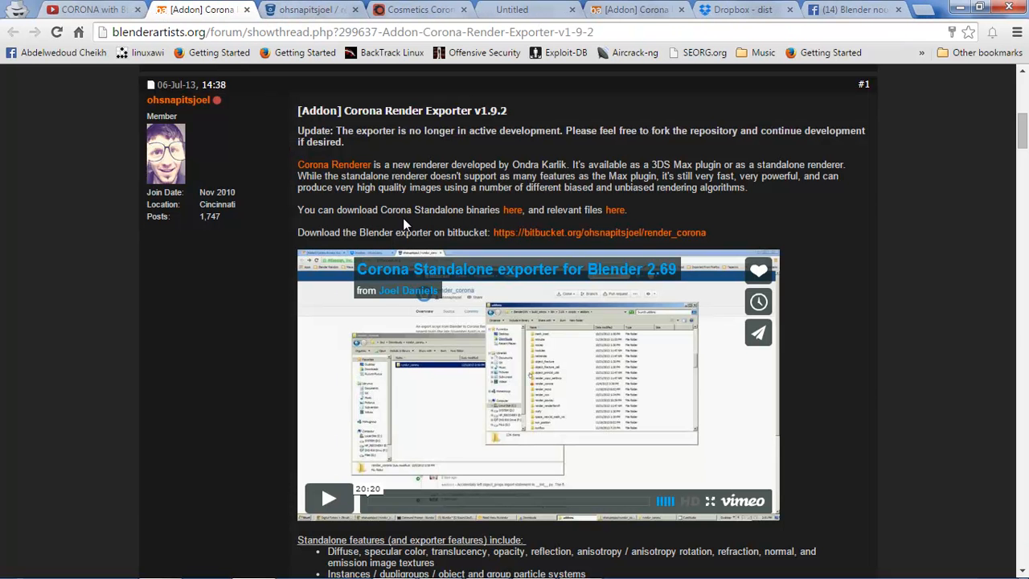
pyautogui.click(598, 232)
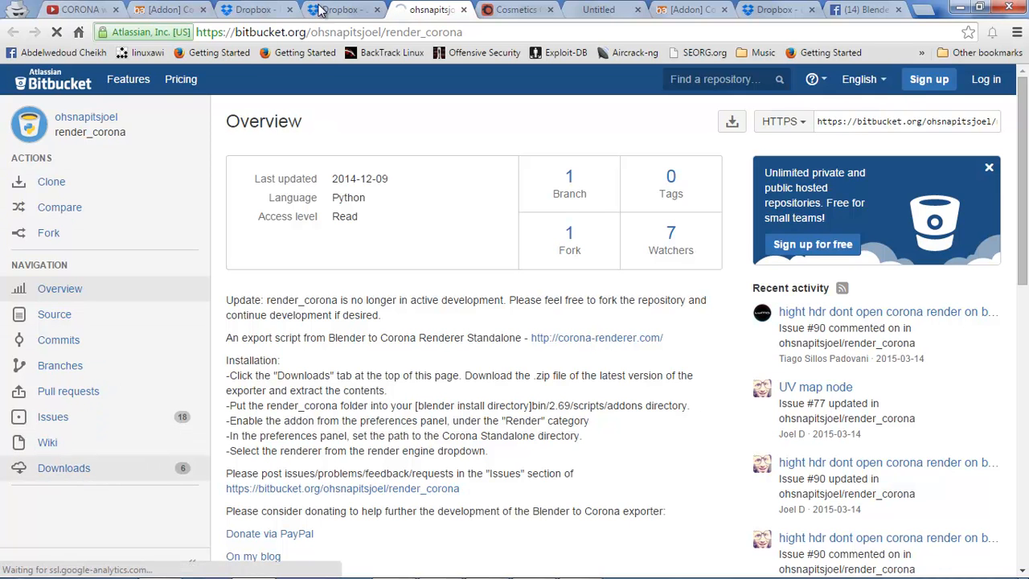
# Step: Download the Corona Standalone folder from the Dropbox page
pyautogui.click(337, 10)
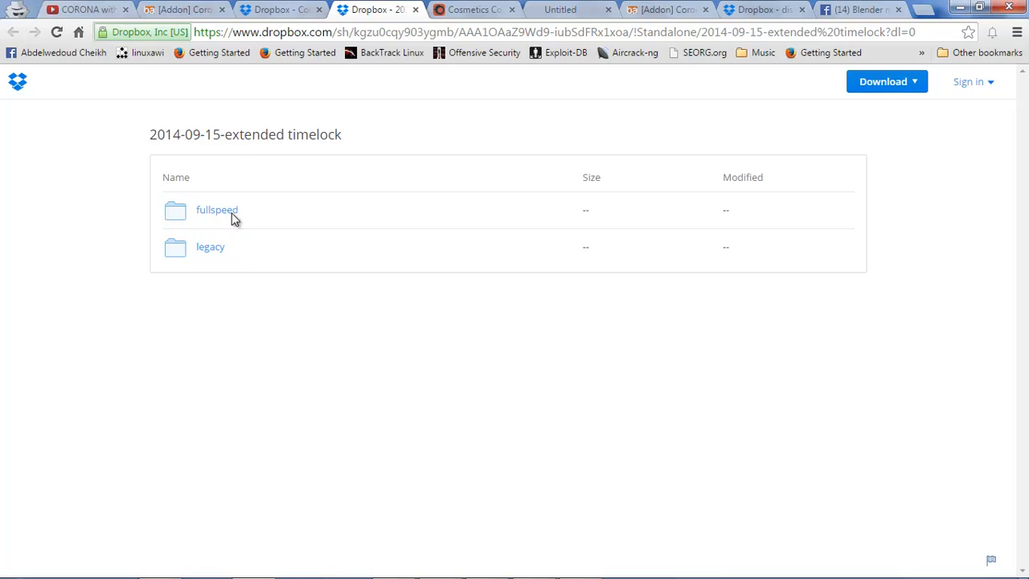
pyautogui.click(886, 82)
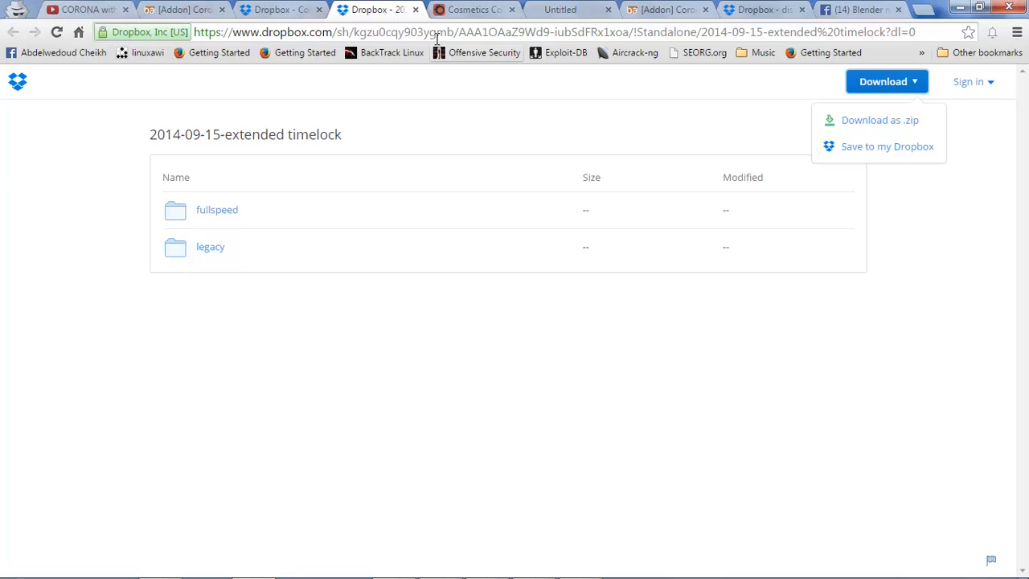
pyautogui.moveTo(888, 121)
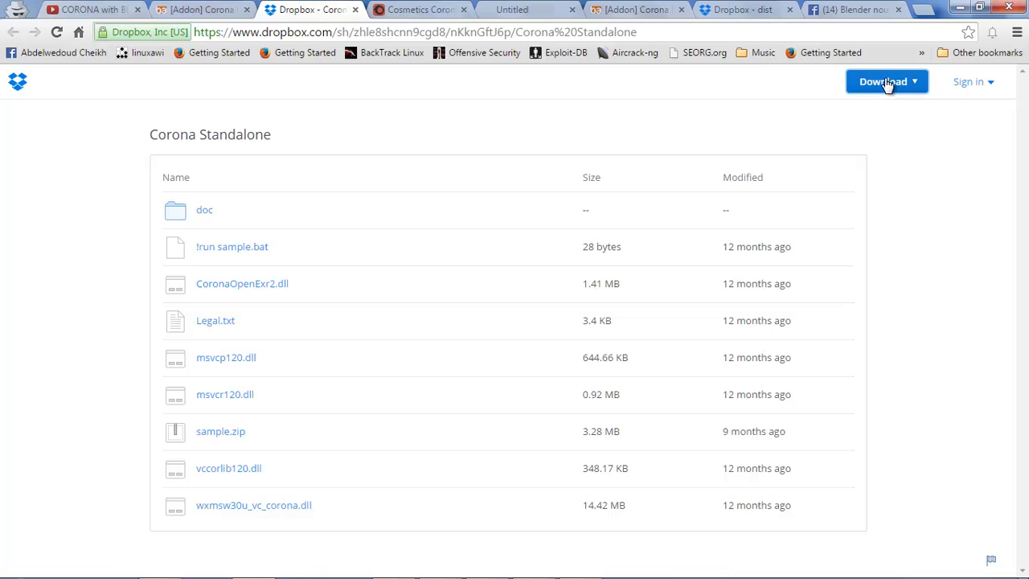
pyautogui.click(886, 81)
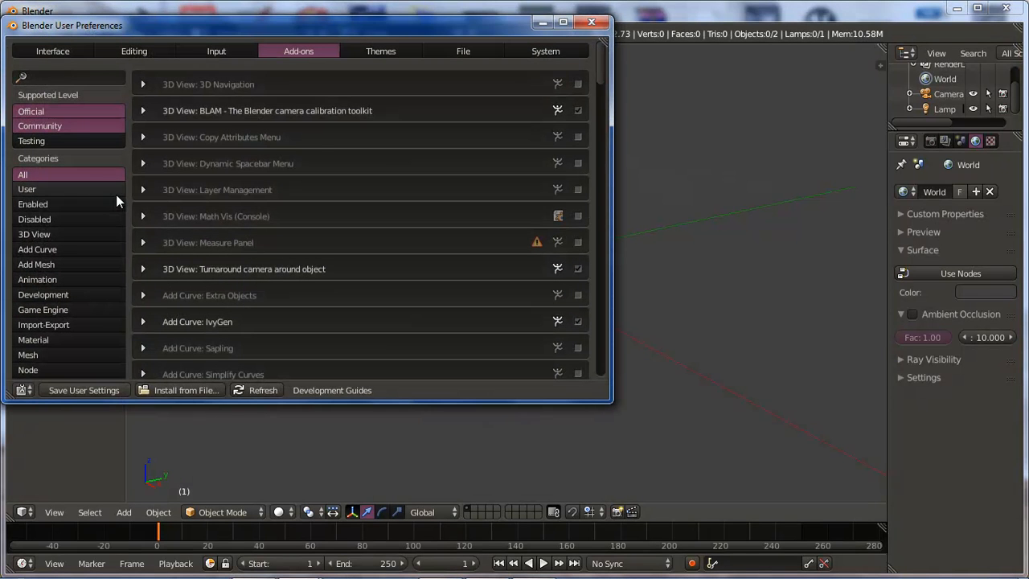
pyautogui.moveTo(107, 391)
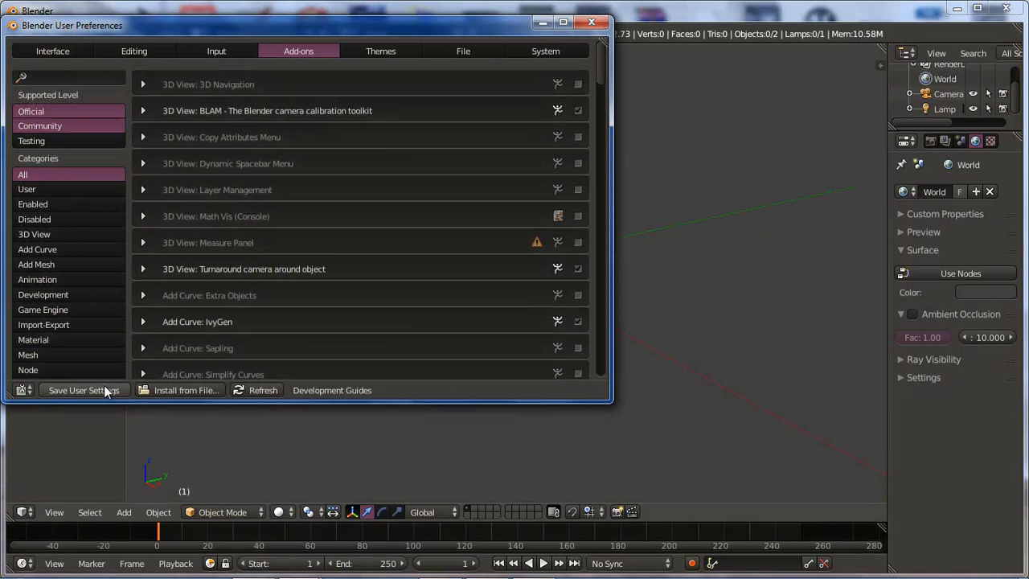
# Step: Install render_corona_1.9.2_win64.zip from Downloads as a Blender add-on
pyautogui.click(186, 390)
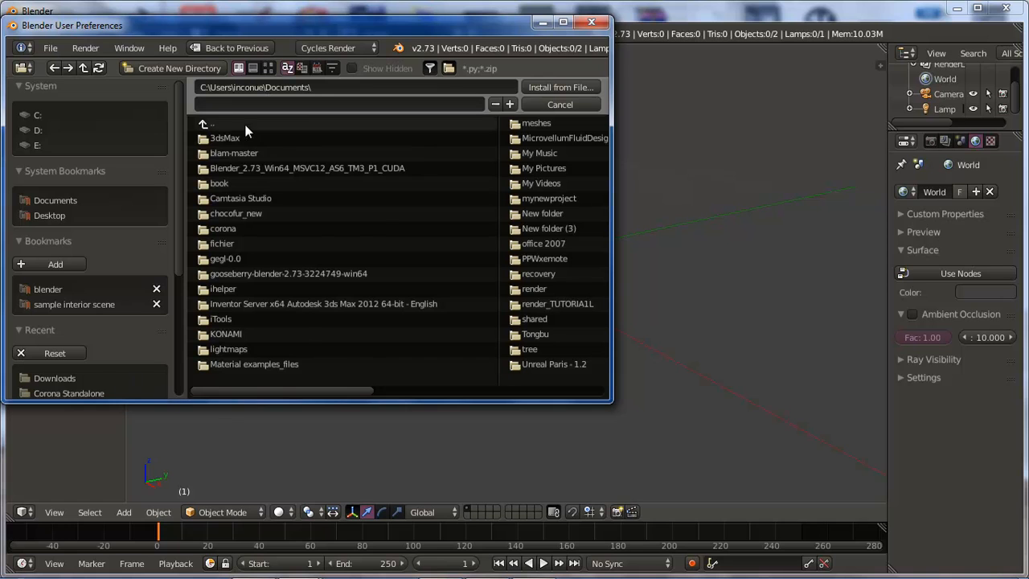
pyautogui.click(206, 123)
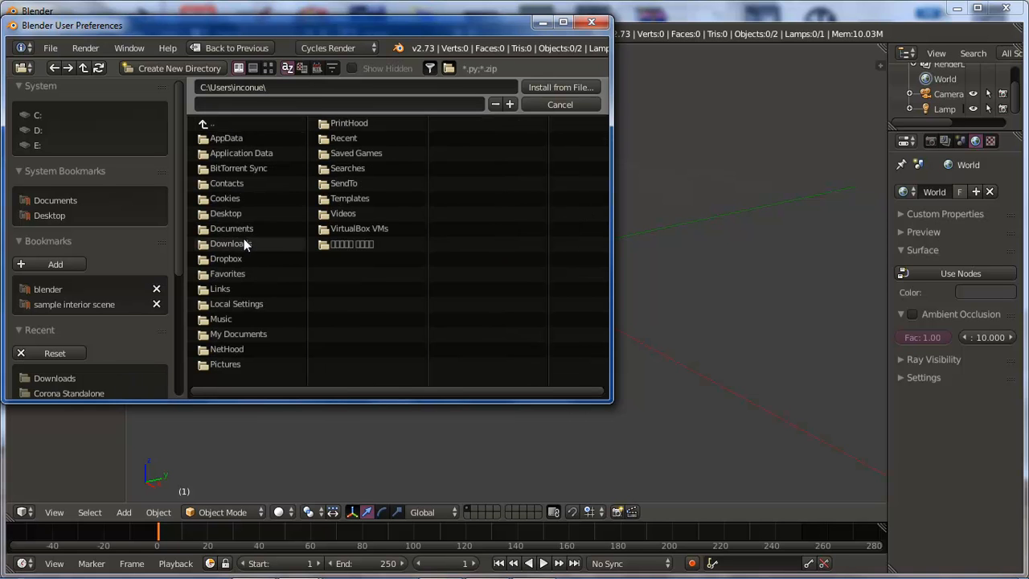
pyautogui.doubleClick(231, 244)
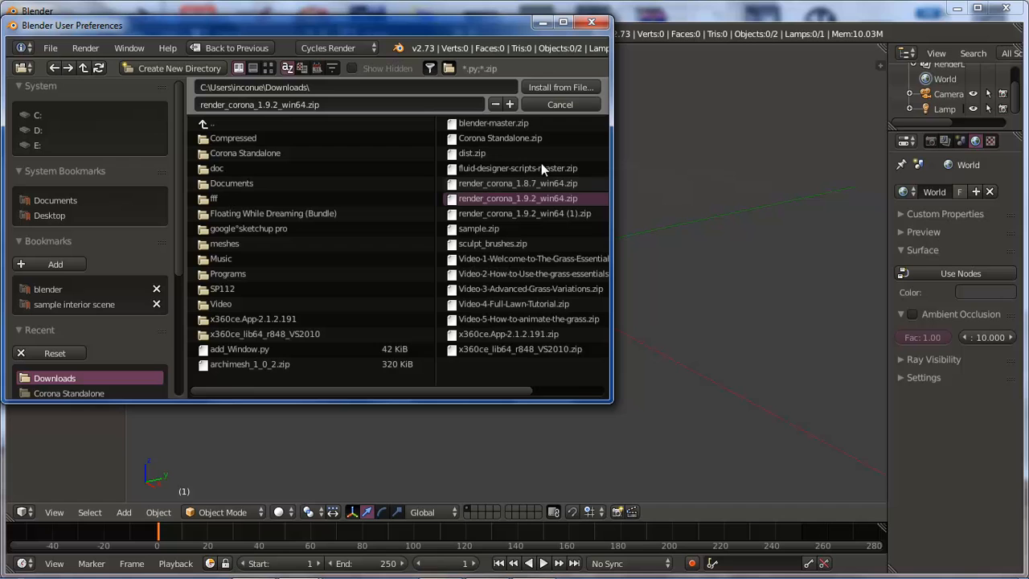
pyautogui.click(559, 104)
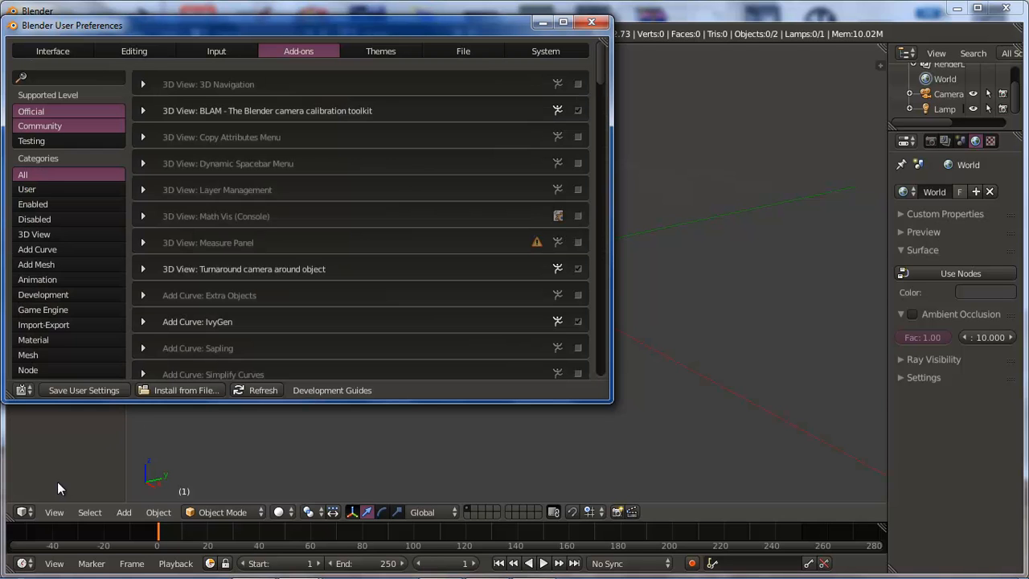
pyautogui.moveTo(57, 350)
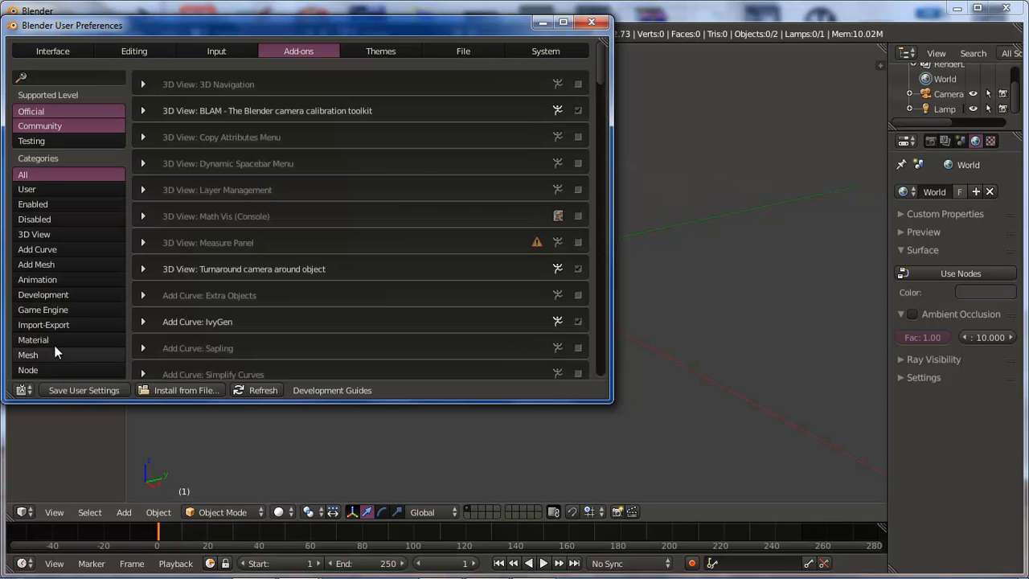
# Step: Filter add-ons to Render, then enable and expand Corona Render
pyautogui.click(32, 324)
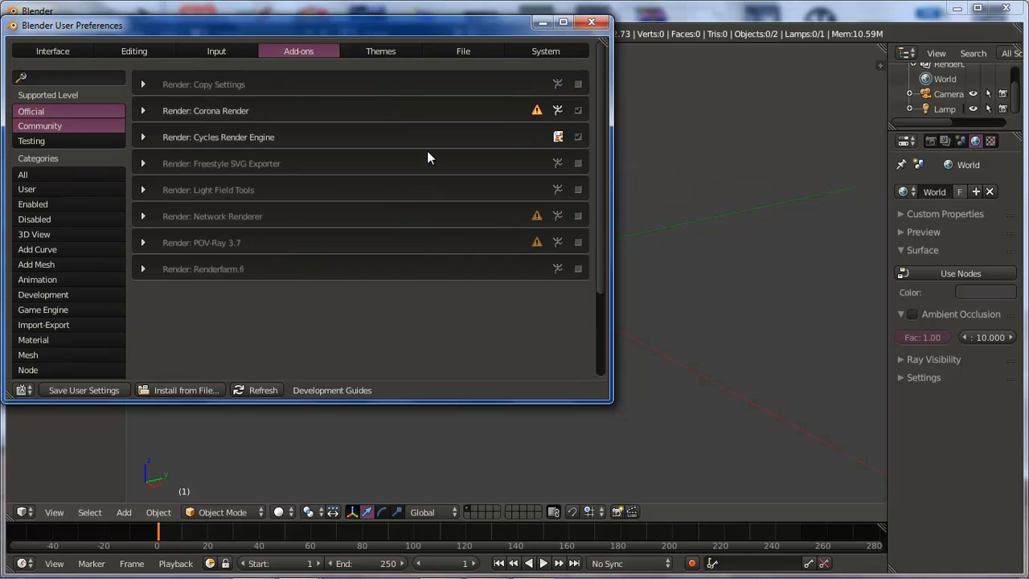
pyautogui.moveTo(577, 110)
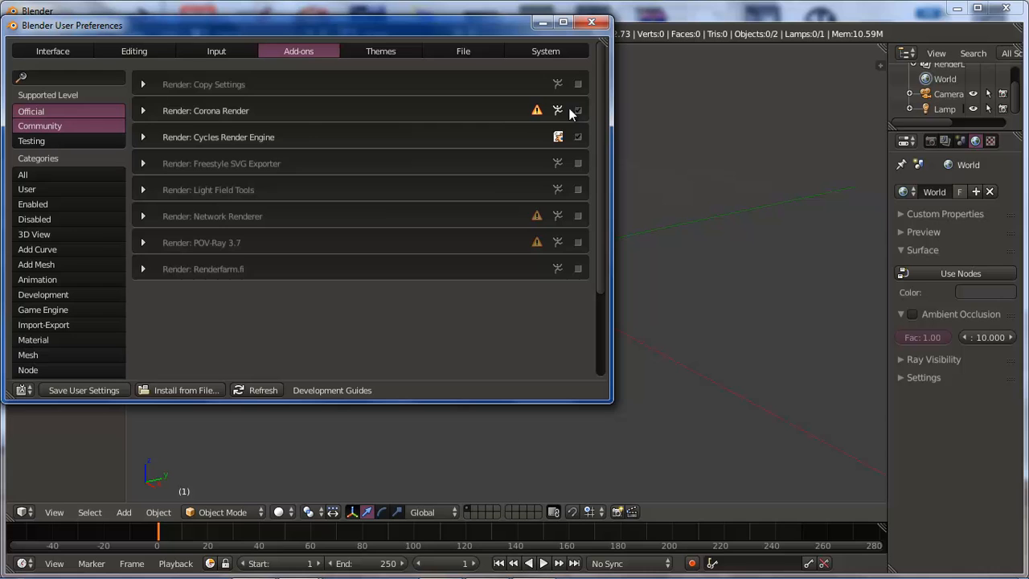
pyautogui.click(145, 110)
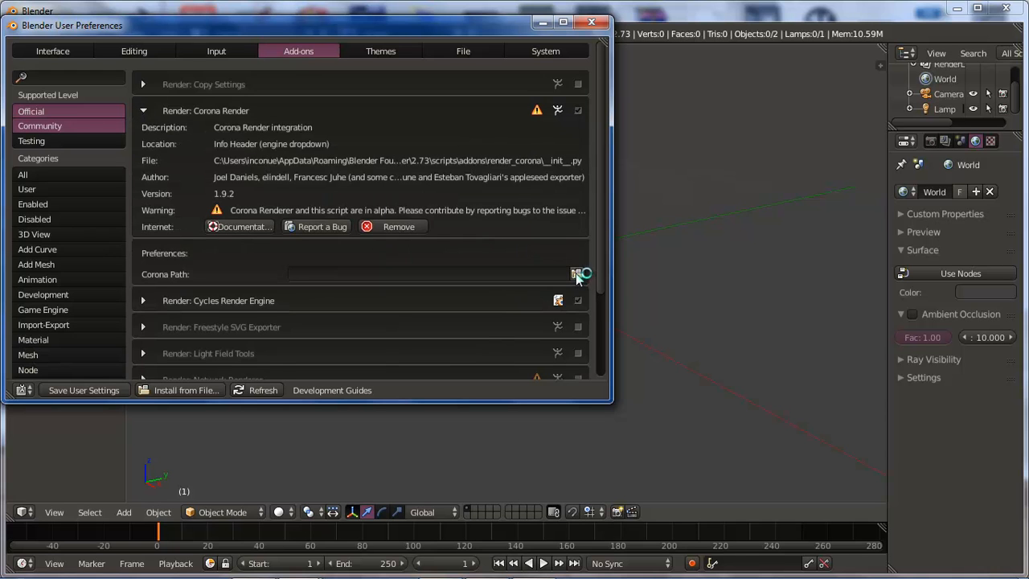
# Step: Set Corona Path to the Downloads\Corona Standalone folder
pyautogui.click(574, 273)
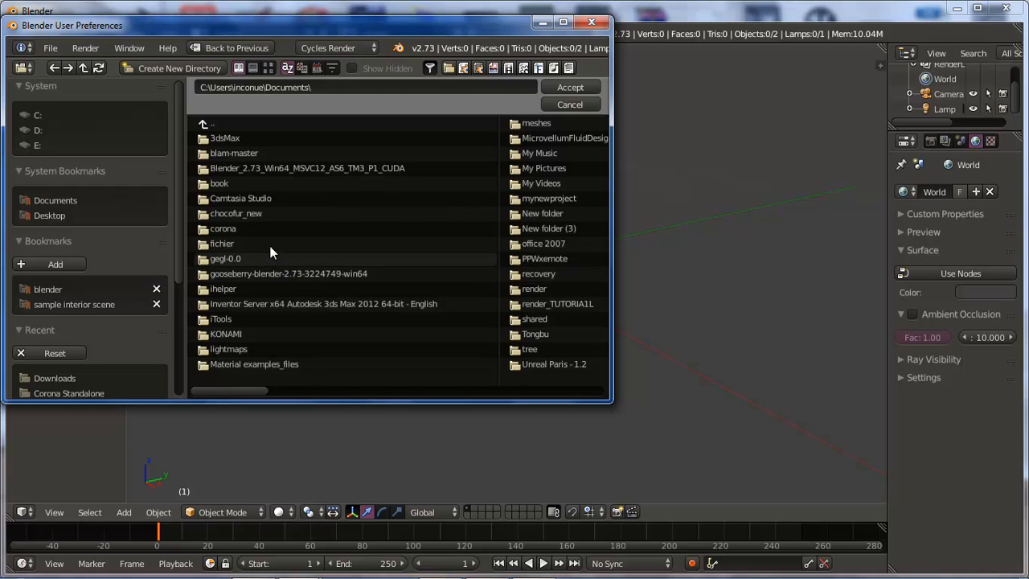
pyautogui.click(211, 124)
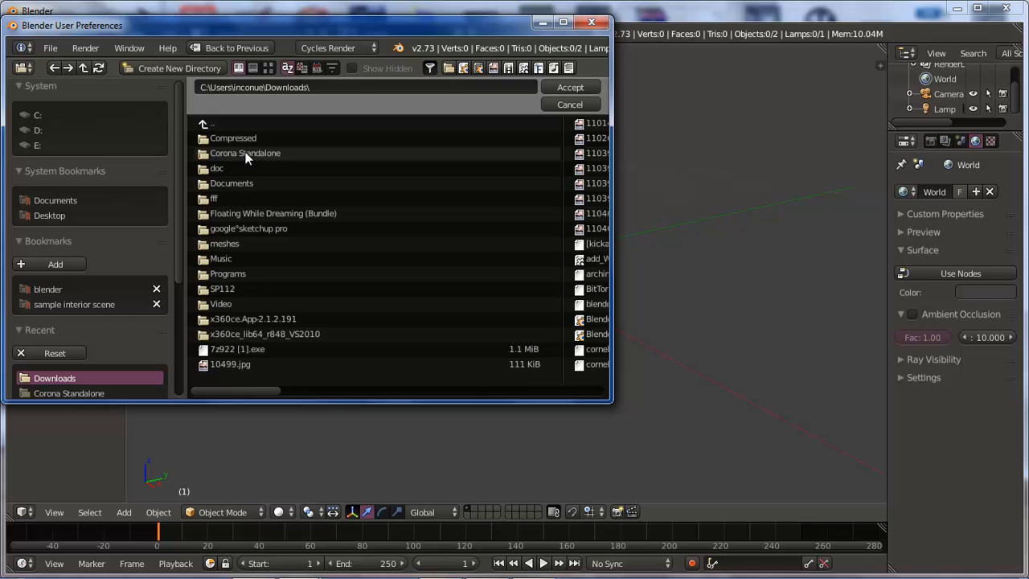
pyautogui.doubleClick(245, 153)
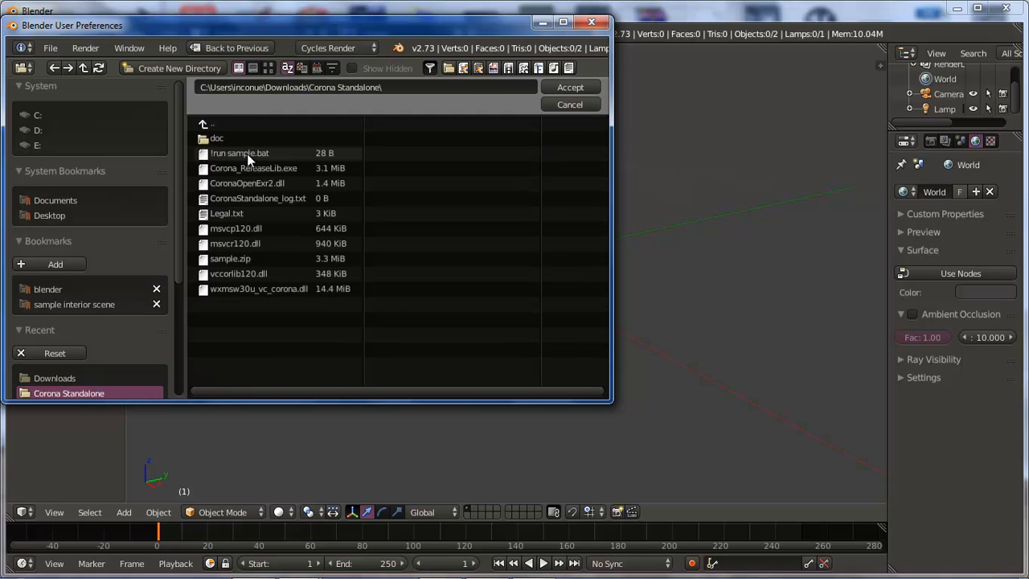
pyautogui.moveTo(233, 171)
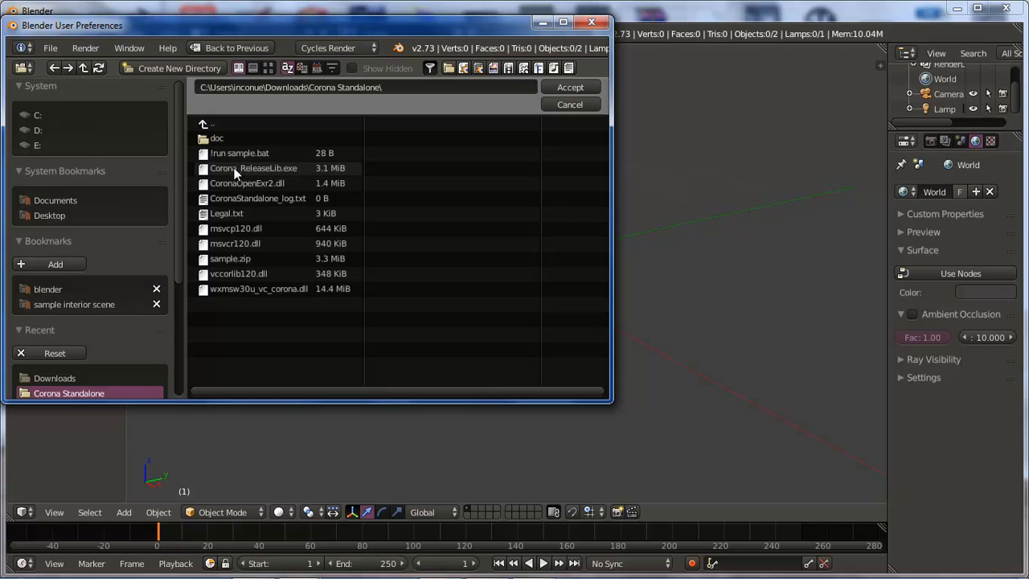
pyautogui.moveTo(288, 176)
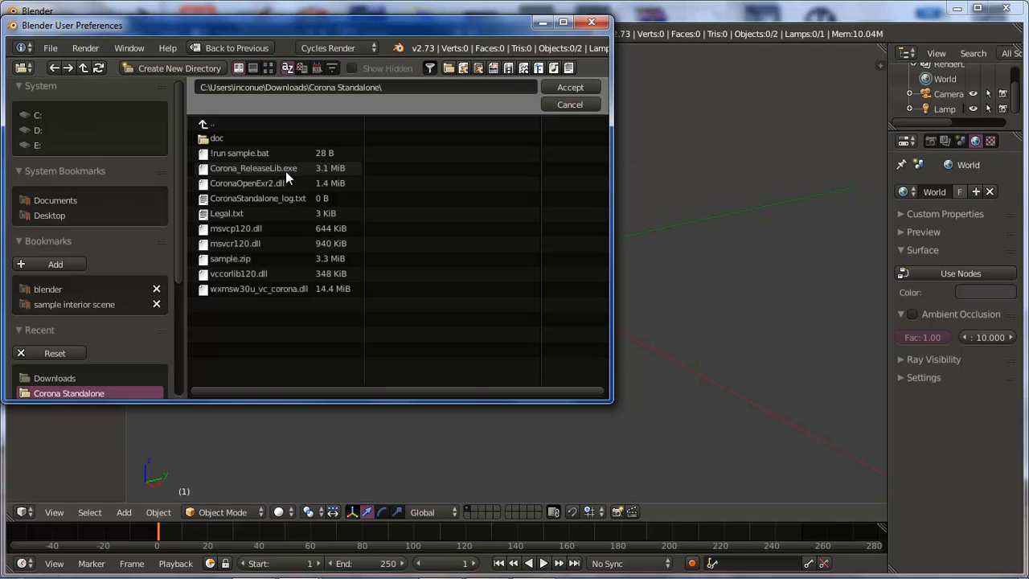
pyautogui.moveTo(576, 90)
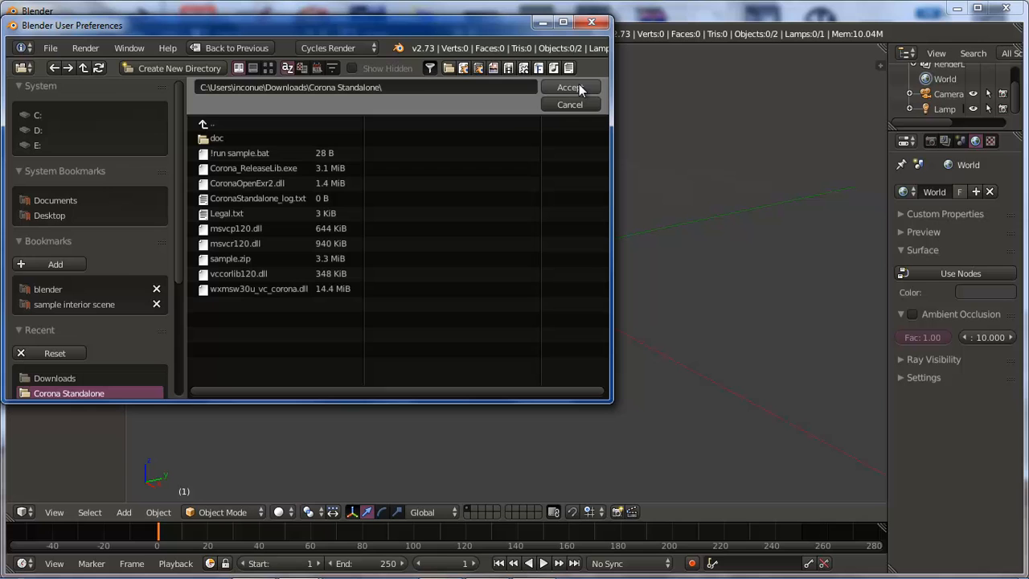
pyautogui.click(571, 87)
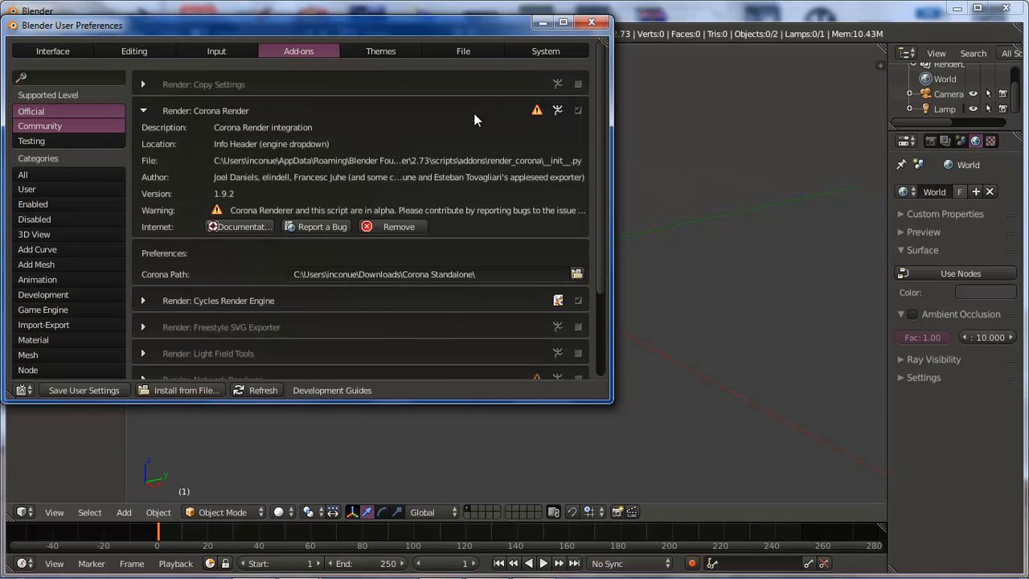
# Step: Close preferences and open ARCHICORONA.blend from the Desktop
pyautogui.click(590, 24)
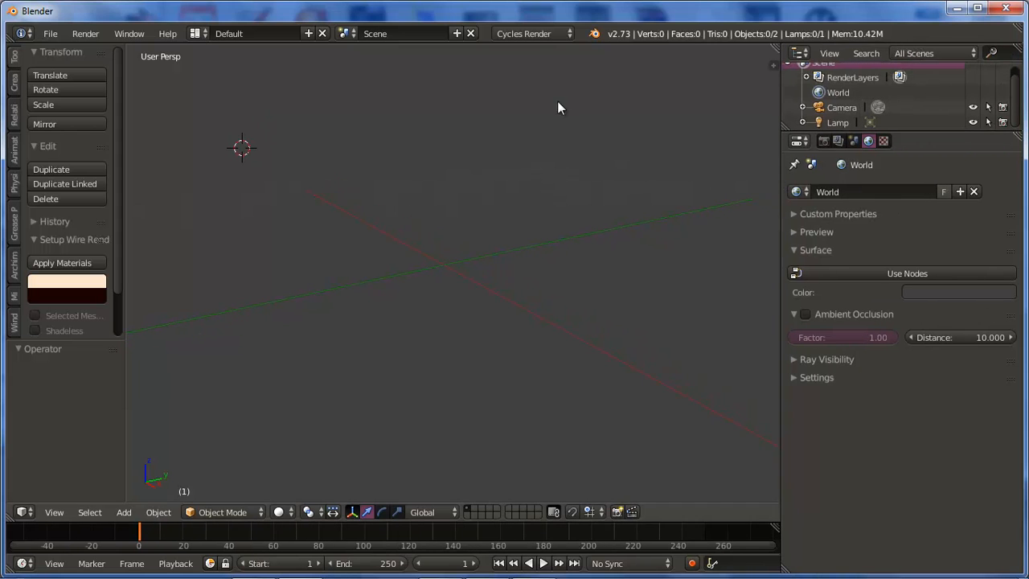
pyautogui.click(530, 34)
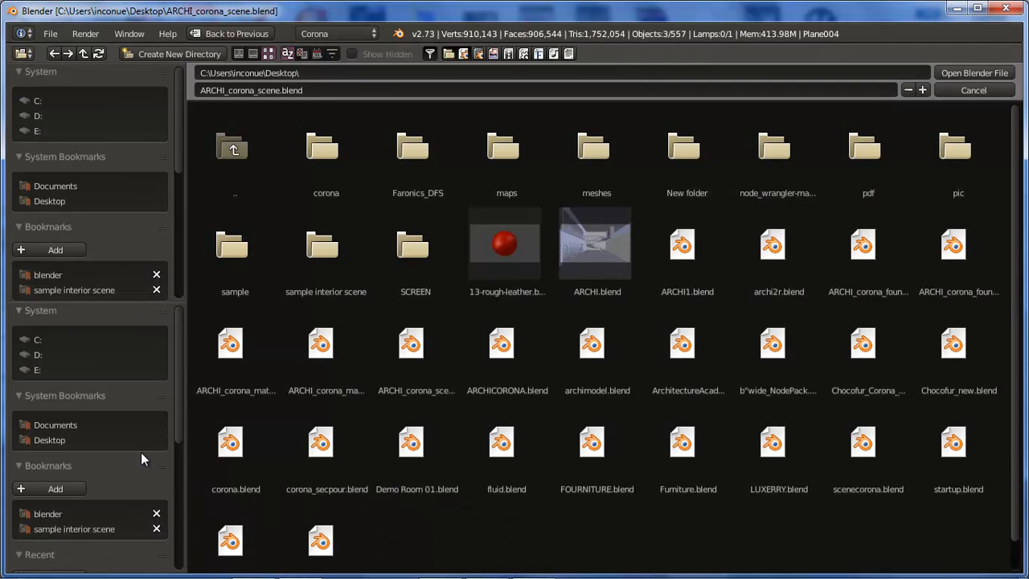
pyautogui.moveTo(160, 450)
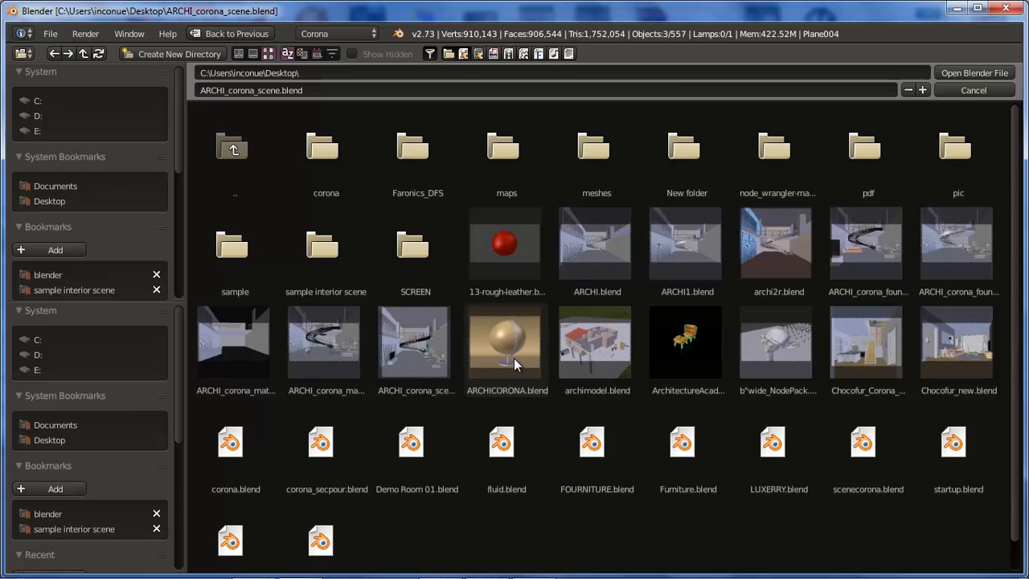
pyautogui.click(507, 342)
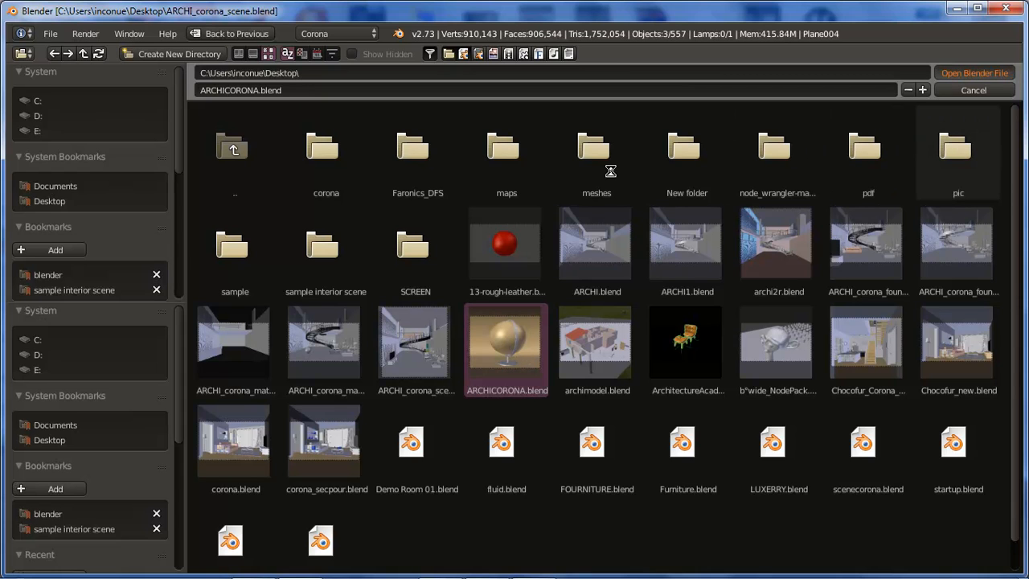
pyautogui.moveTo(277, 299)
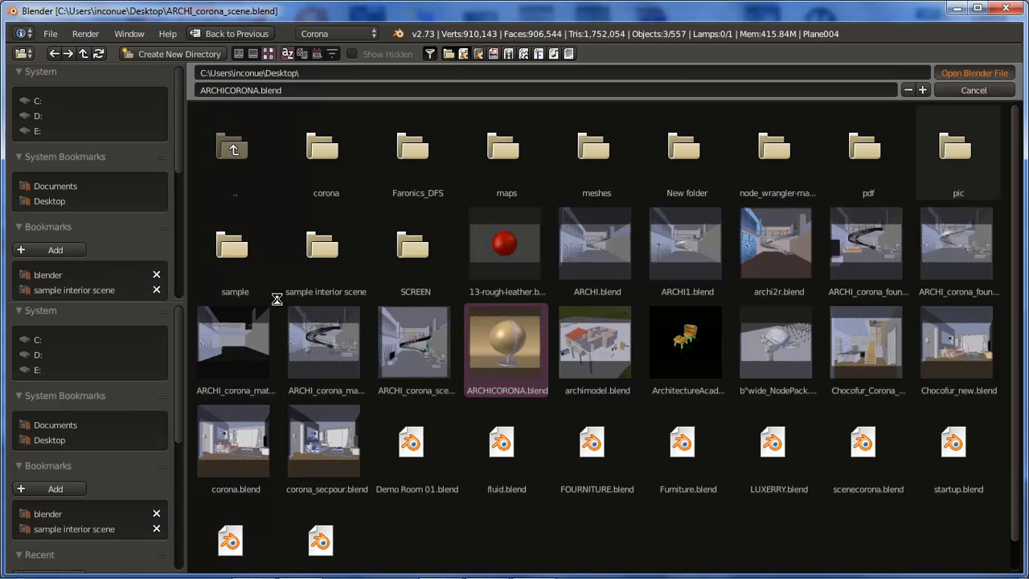
pyautogui.moveTo(292, 312)
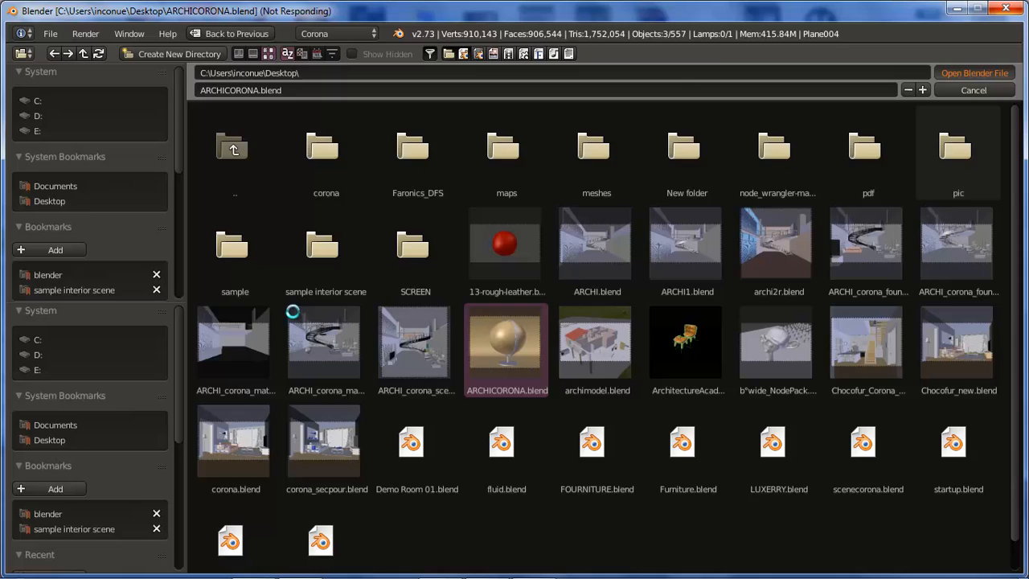
pyautogui.doubleClick(506, 351)
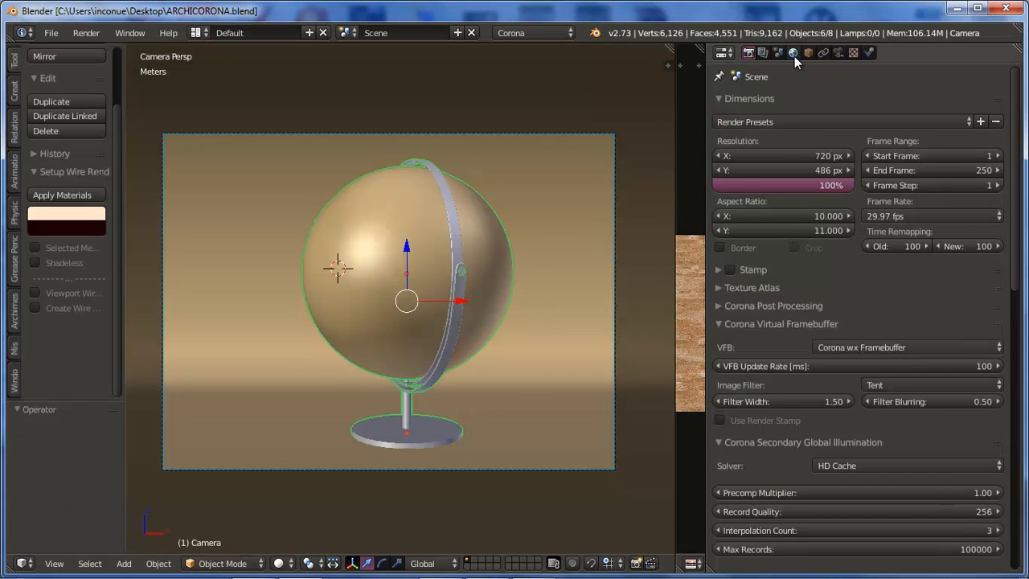
# Step: Open the World tab to view Corona Environment and Corona Sun panels
pyautogui.click(796, 54)
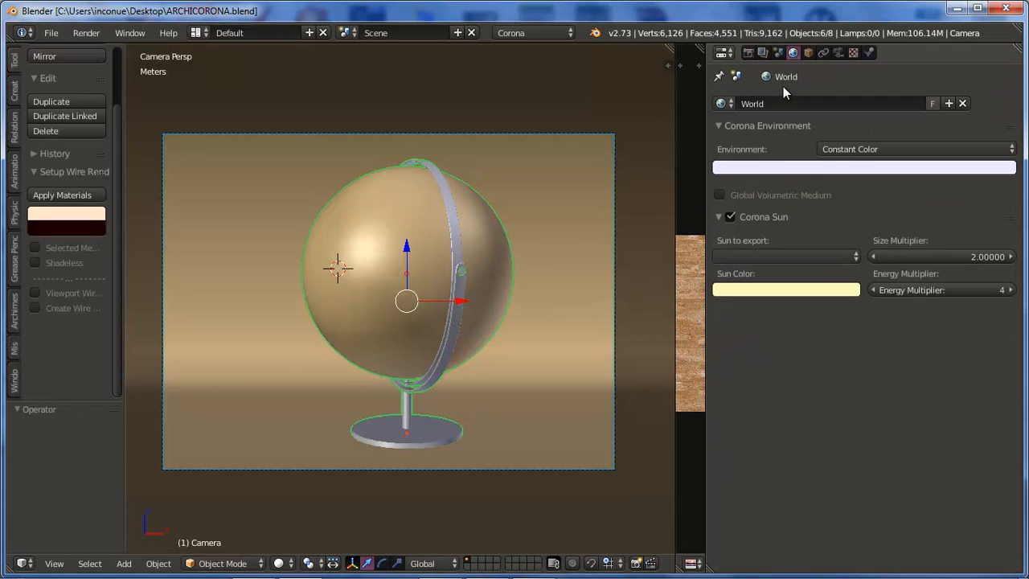
pyautogui.moveTo(869, 159)
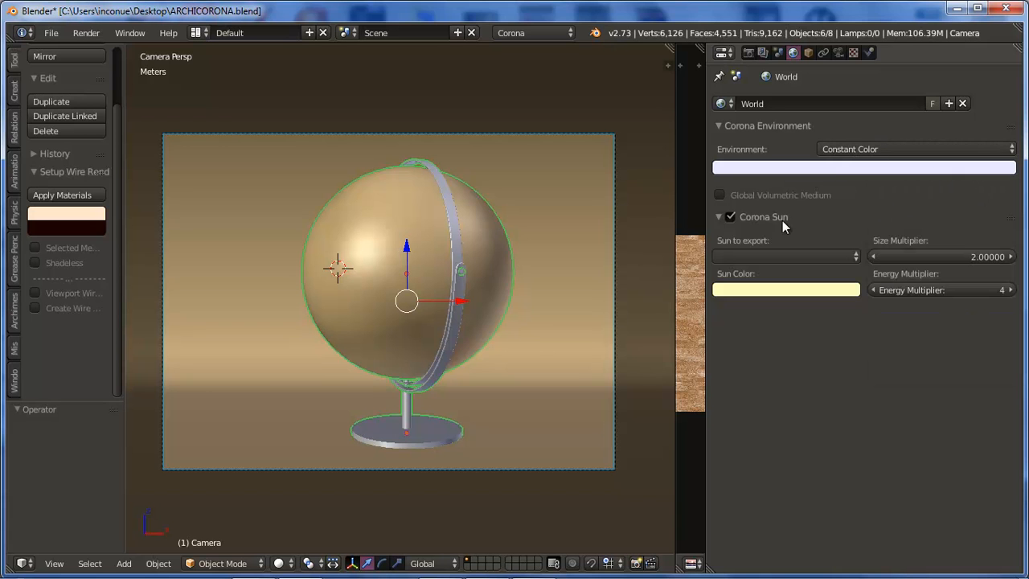
pyautogui.moveTo(783, 257)
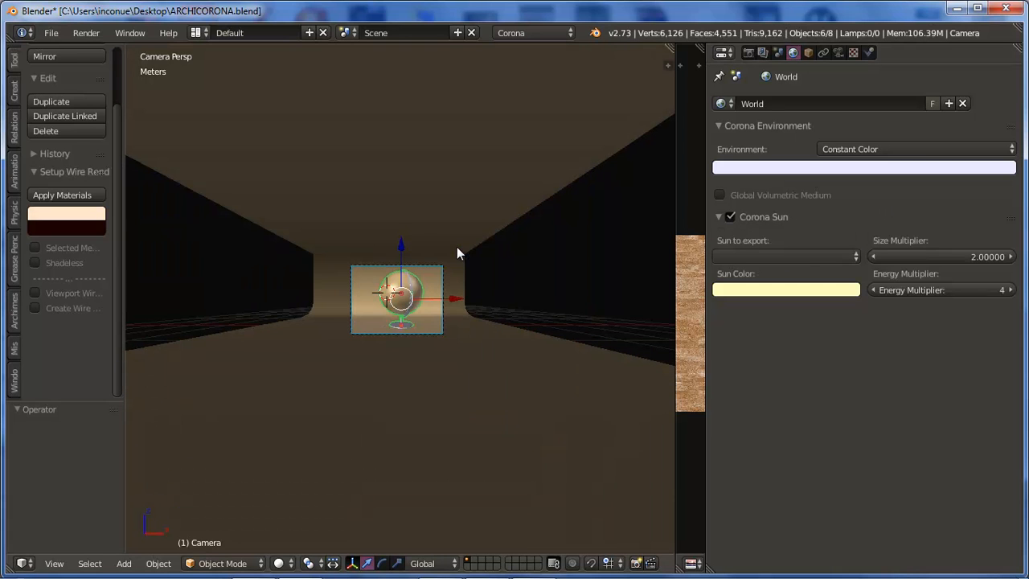
# Step: Add a Sun lamp above the globe in front view and lighten the Corona sun colour
pyautogui.press('KP_1')
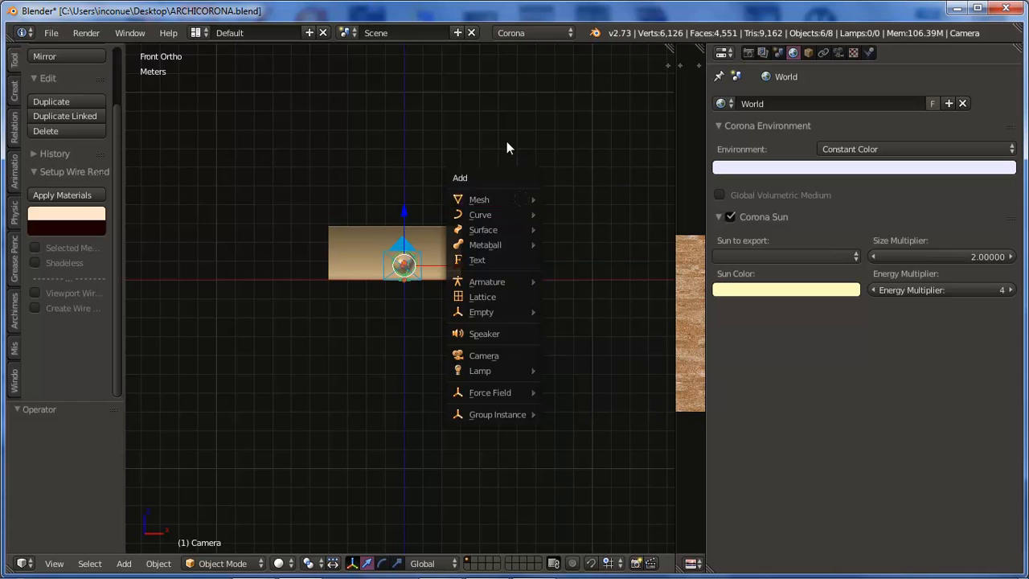
pyautogui.click(508, 200)
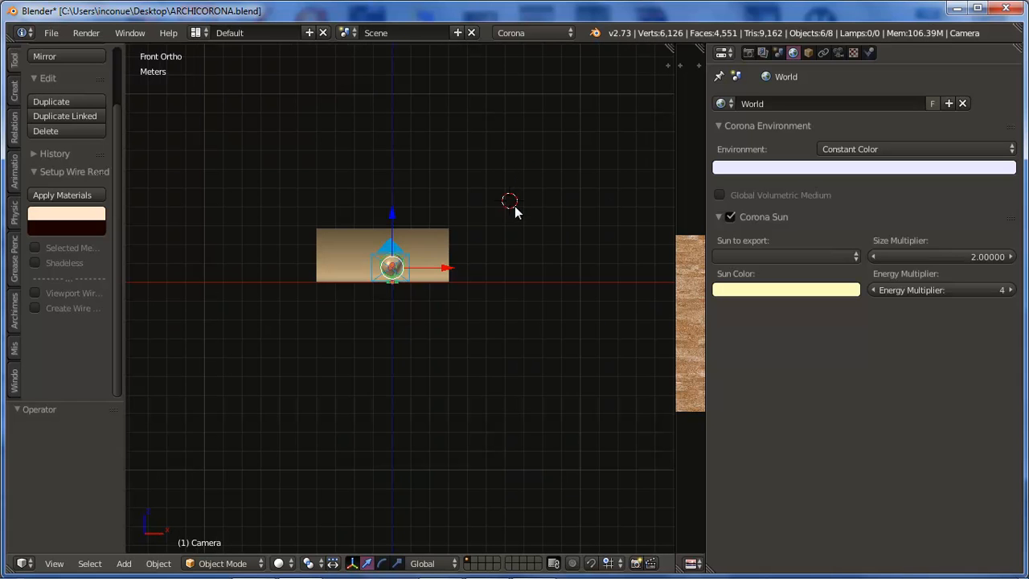
pyautogui.click(122, 564)
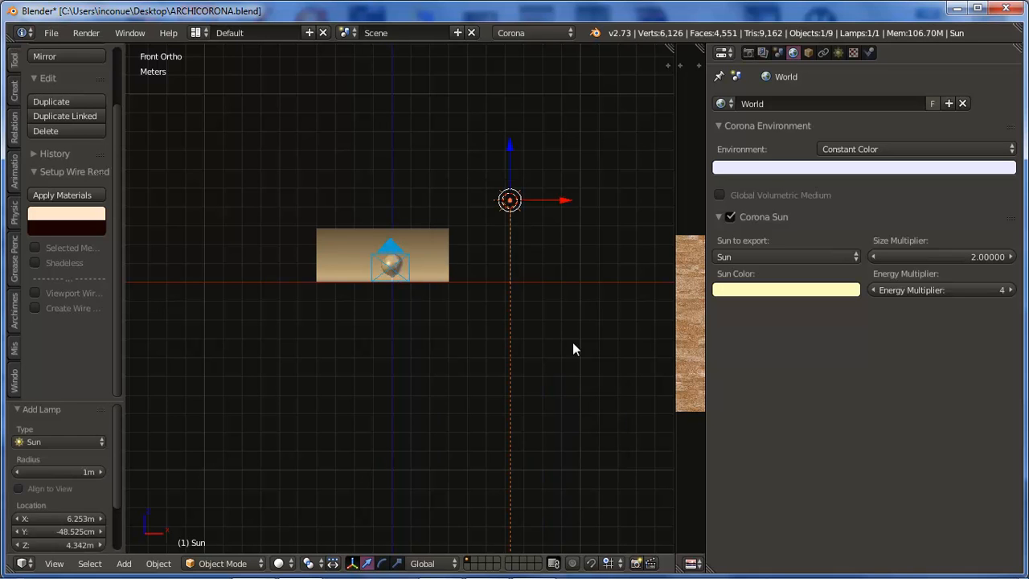
pyautogui.moveTo(629, 291)
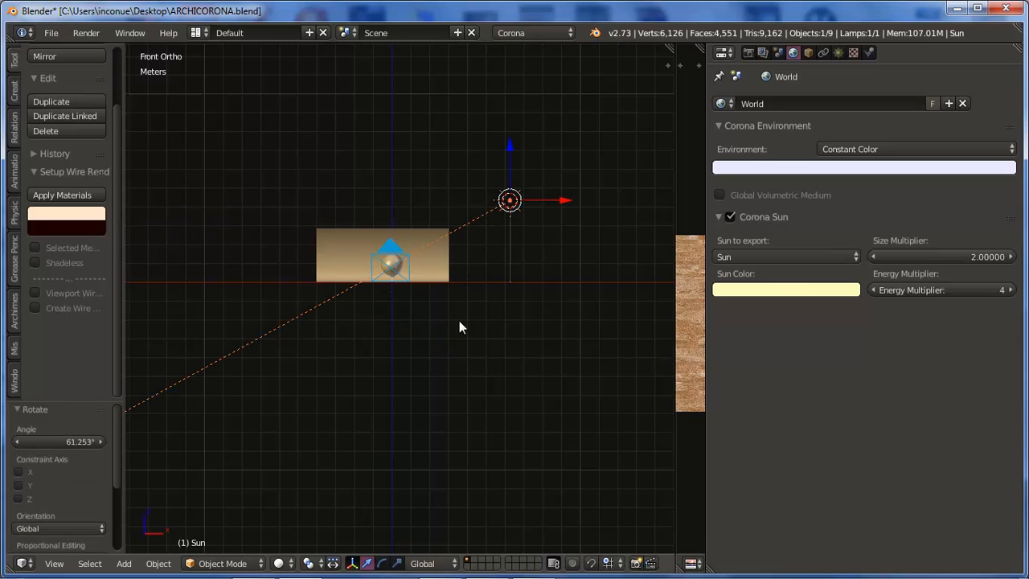
pyautogui.moveTo(828, 304)
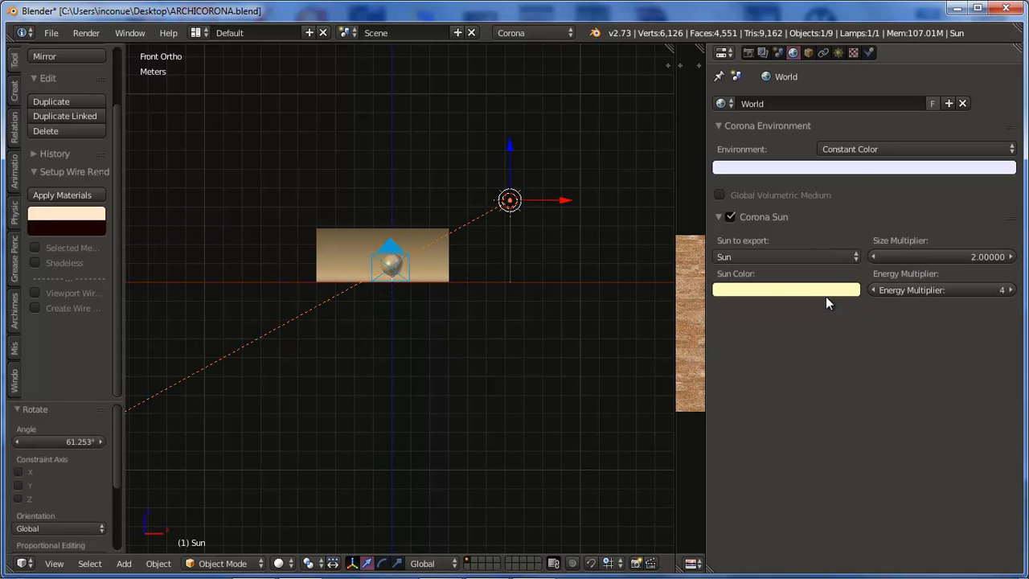
pyautogui.click(786, 290)
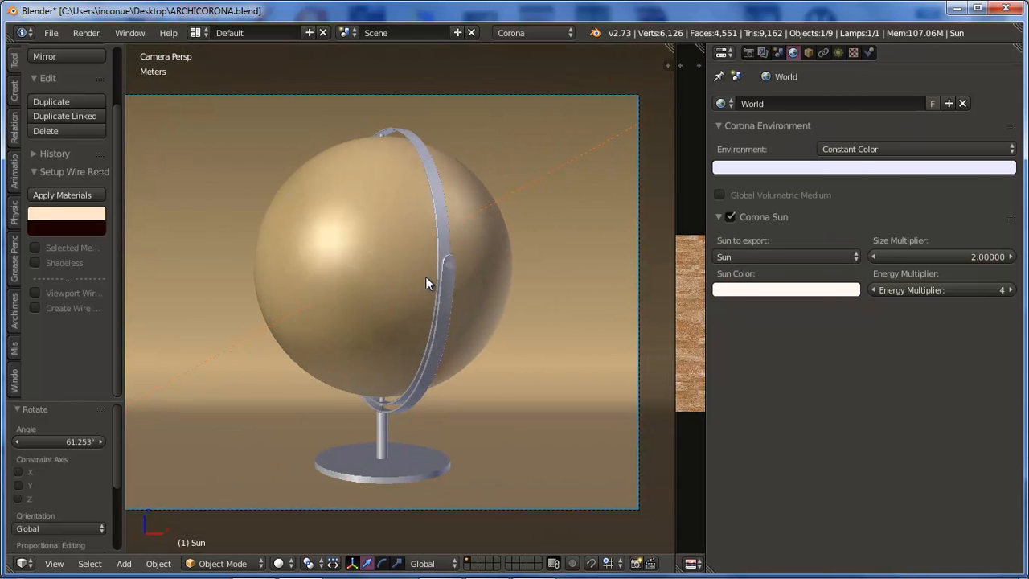
# Step: Select the globe sphere and assign wood_diff_01 as its diffuse texture
pyautogui.click(382, 267)
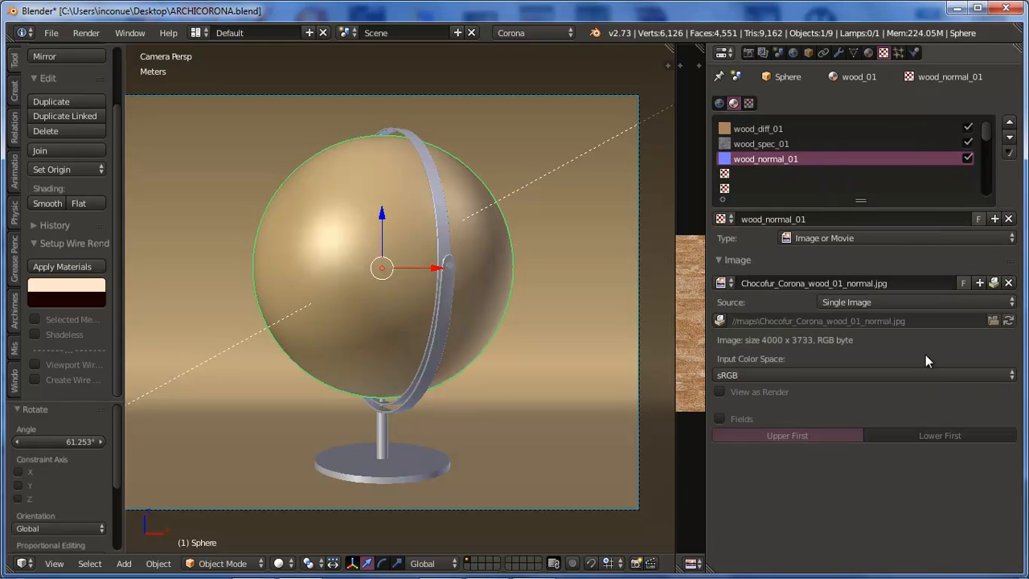
pyautogui.moveTo(850, 62)
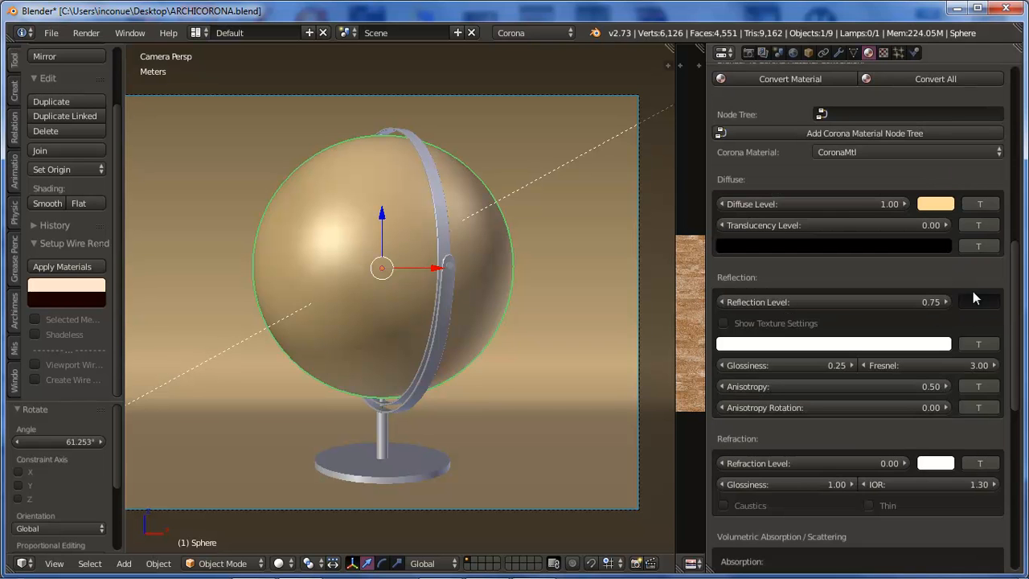
pyautogui.moveTo(984, 208)
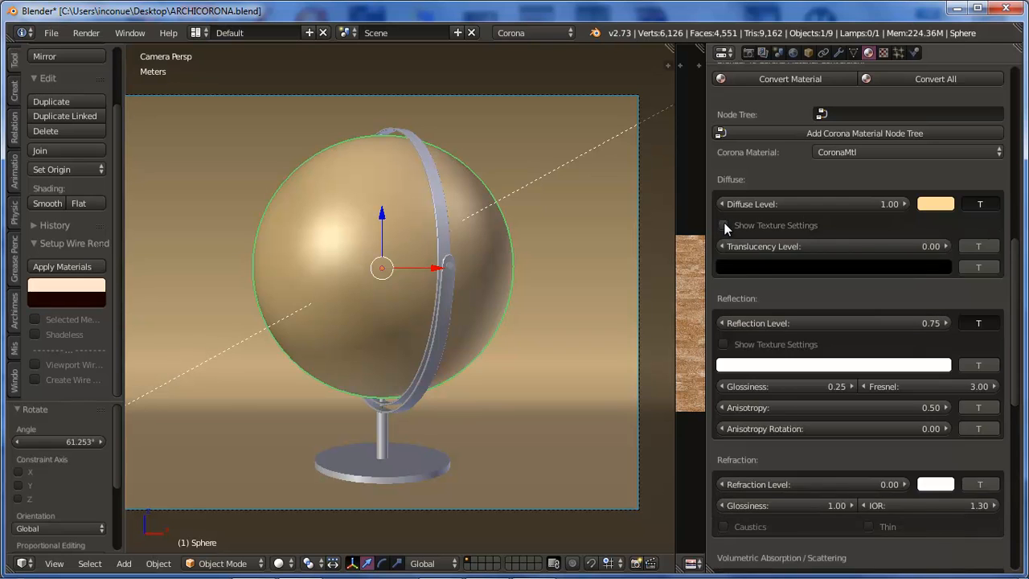
pyautogui.click(724, 225)
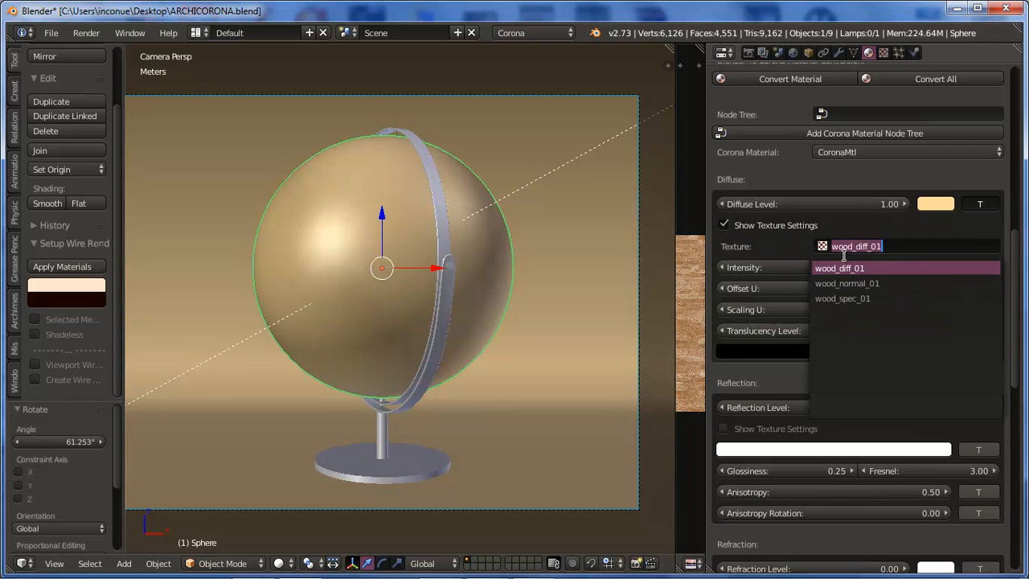
pyautogui.click(846, 267)
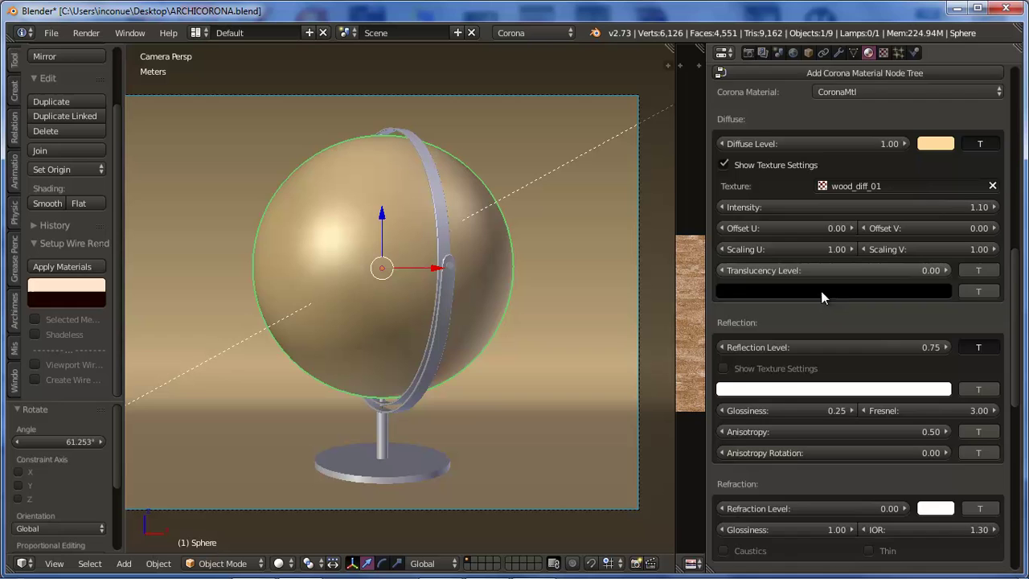
pyautogui.scroll(-3)
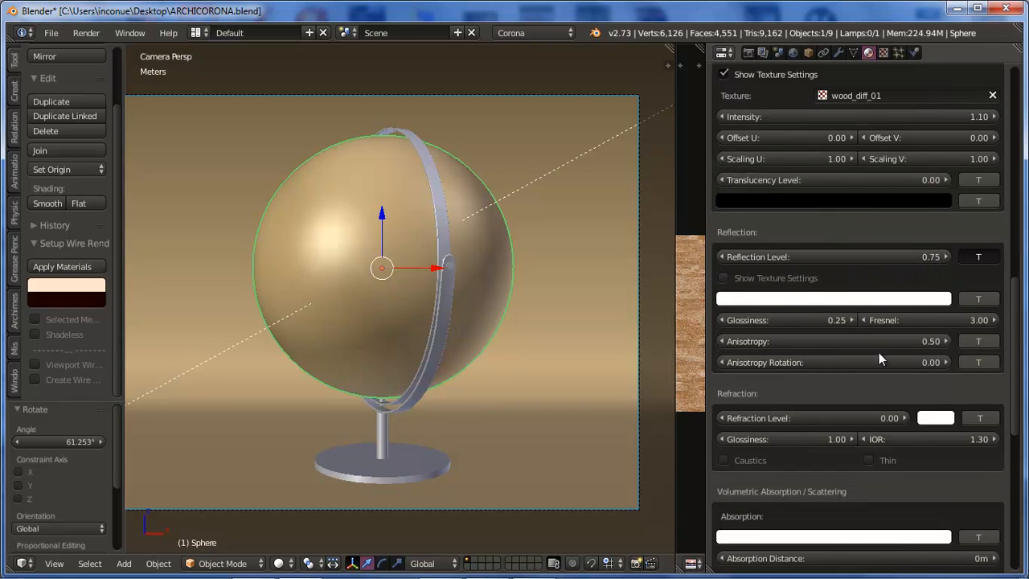
pyautogui.moveTo(772, 327)
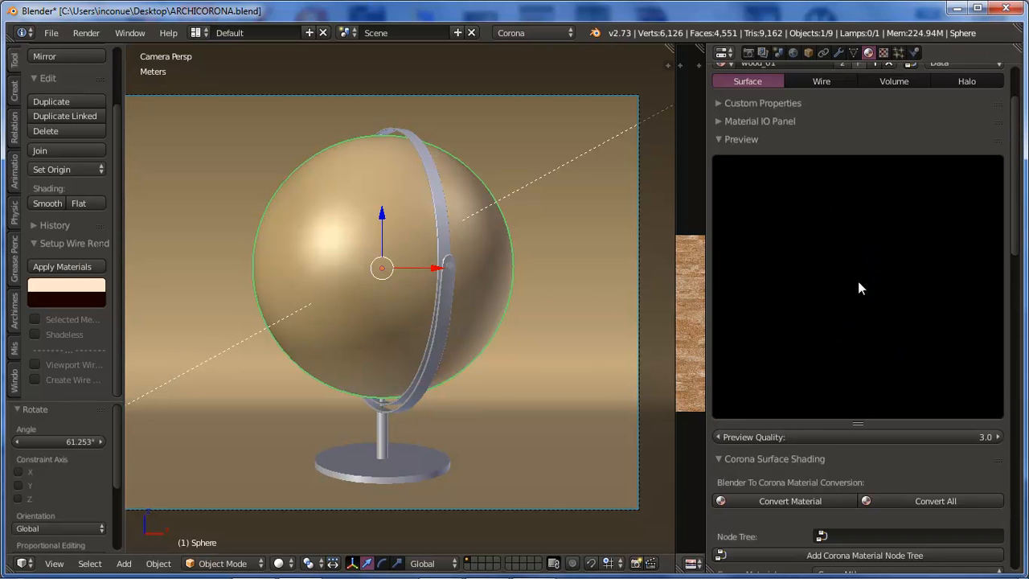
pyautogui.moveTo(378, 268)
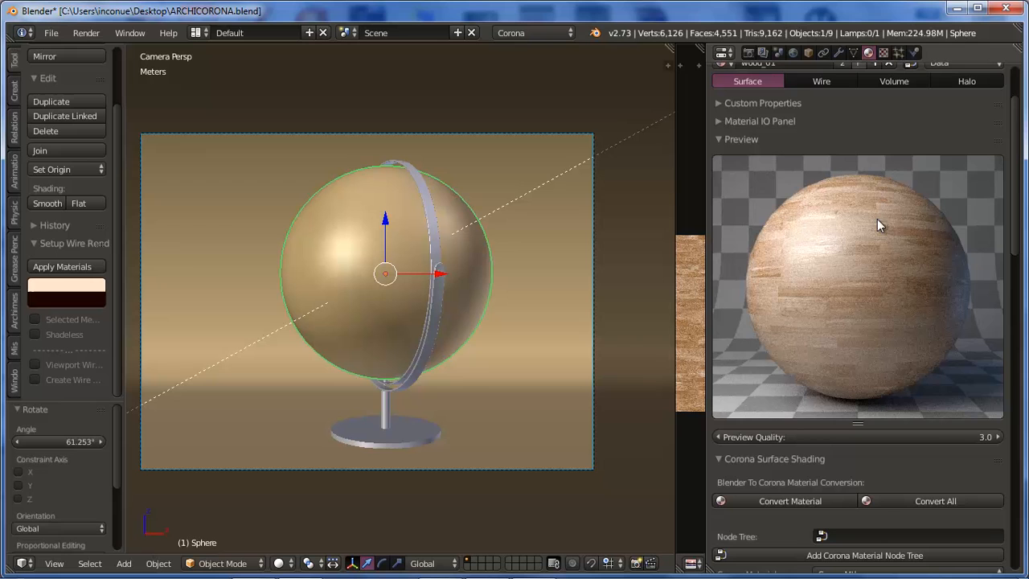
pyautogui.moveTo(874, 299)
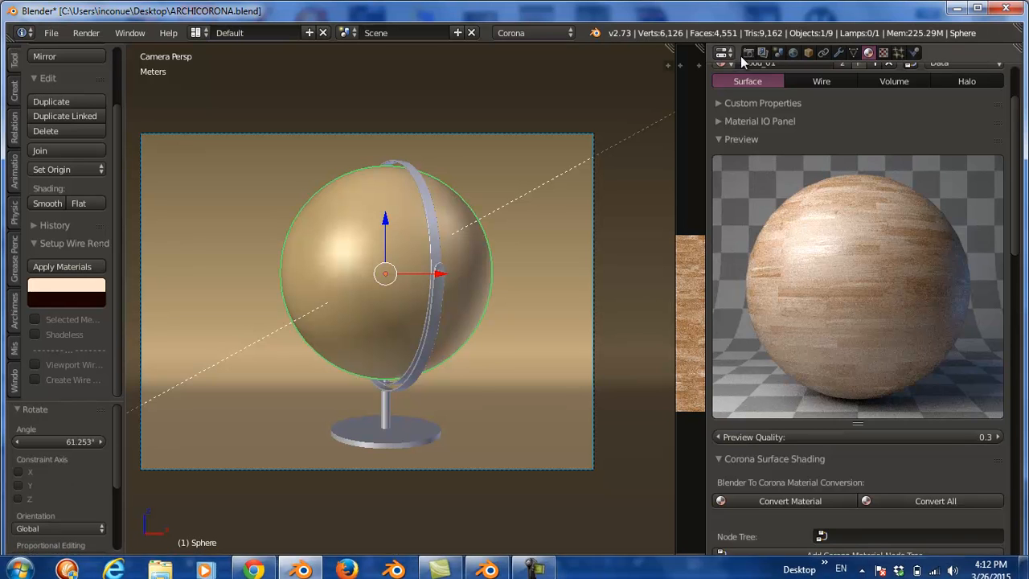
# Step: Set the Corona Render export path to Documents\corona in the Render tab
pyautogui.click(754, 53)
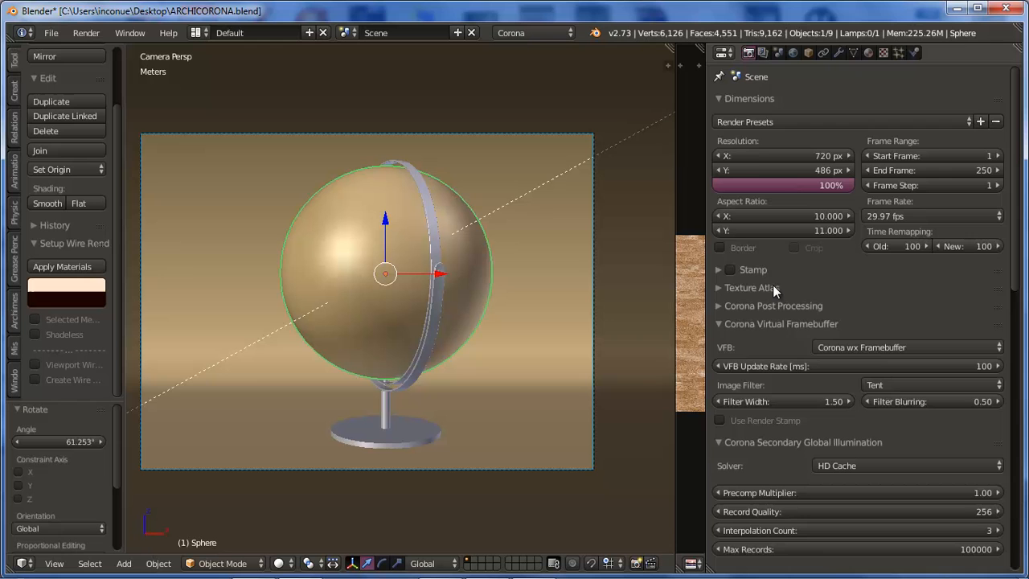
pyautogui.scroll(-3)
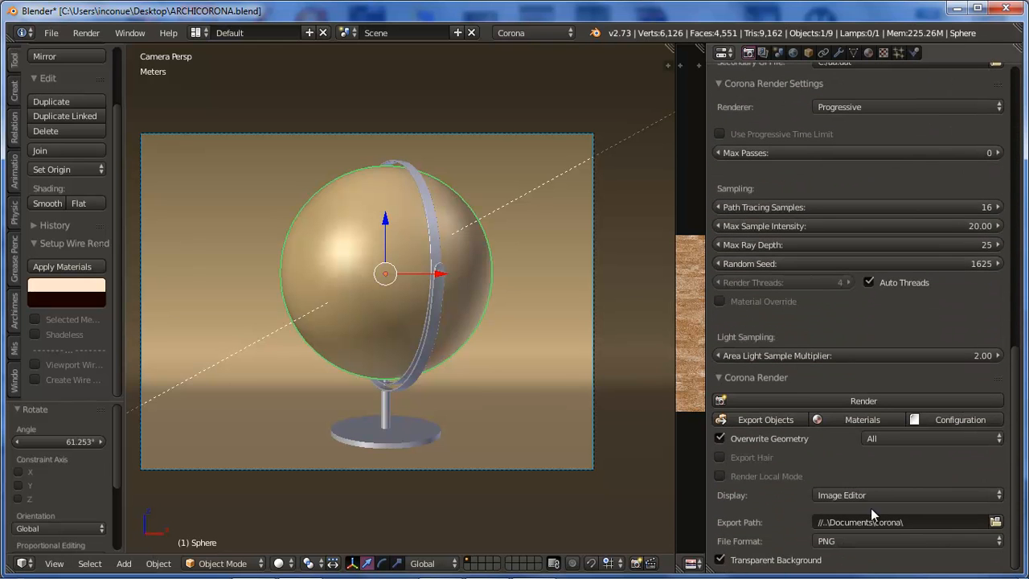
pyautogui.moveTo(782, 533)
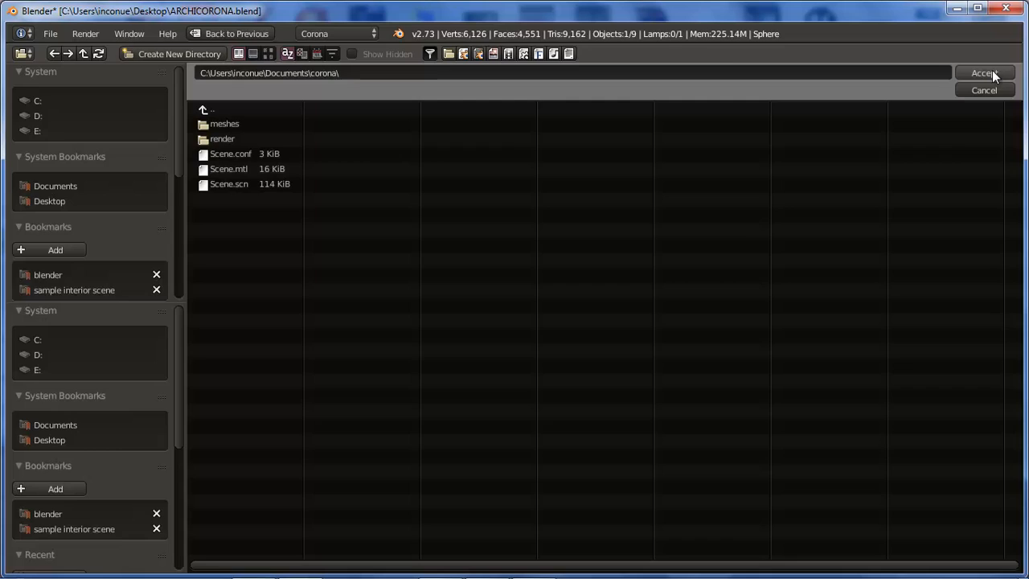
pyautogui.click(984, 72)
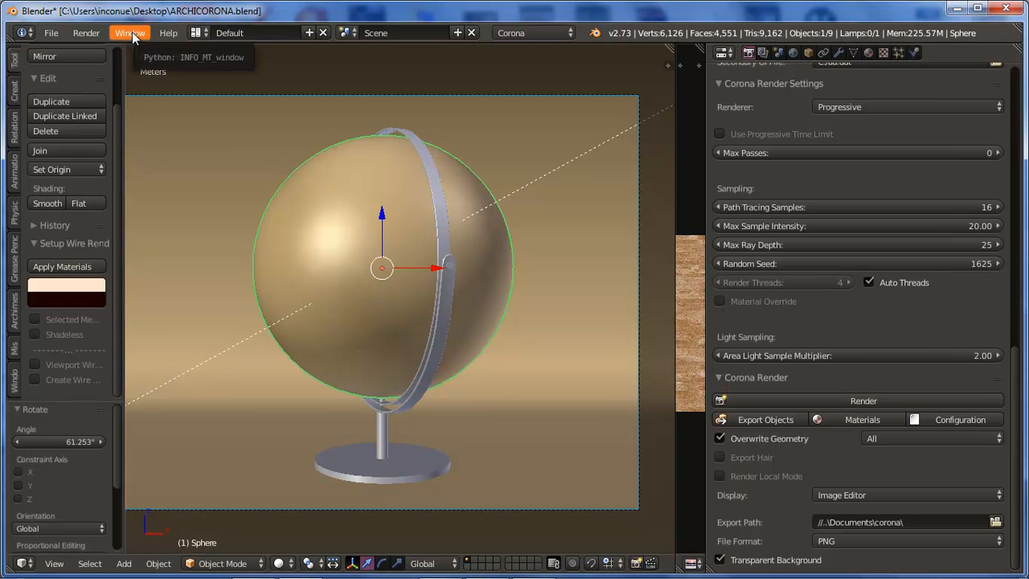
# Step: Toggle the system console from the Window menu and start the Corona render of the globe scene
pyautogui.click(130, 32)
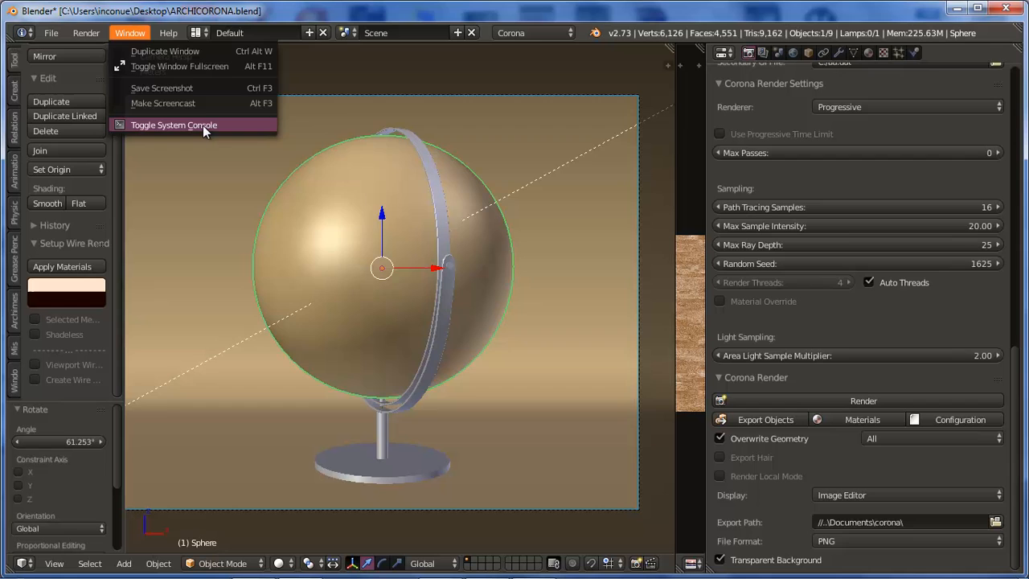
pyautogui.click(174, 125)
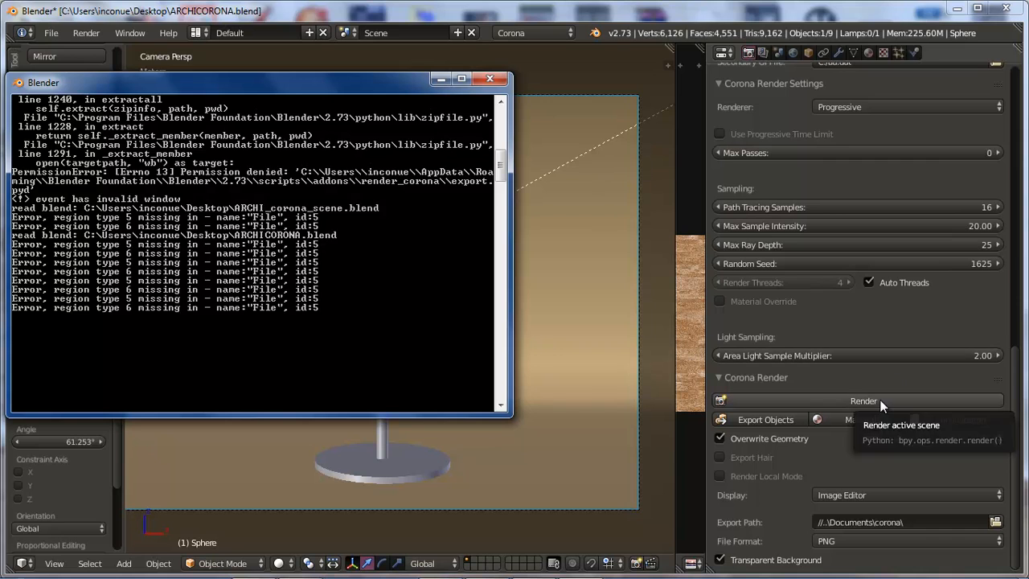
pyautogui.click(862, 400)
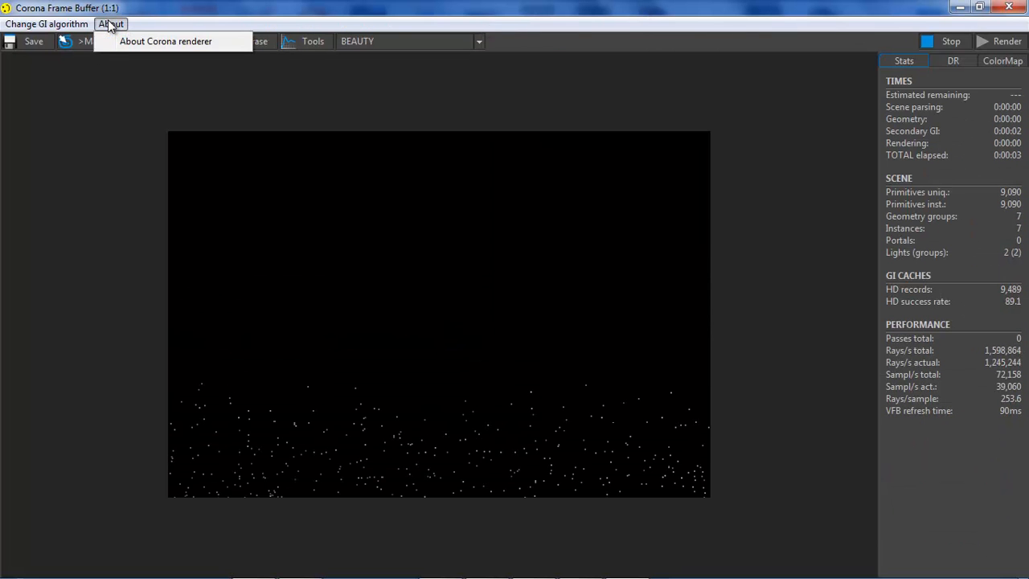
# Step: Open About Corona renderer in the Corona Frame Buffer during rendering
pyautogui.click(166, 41)
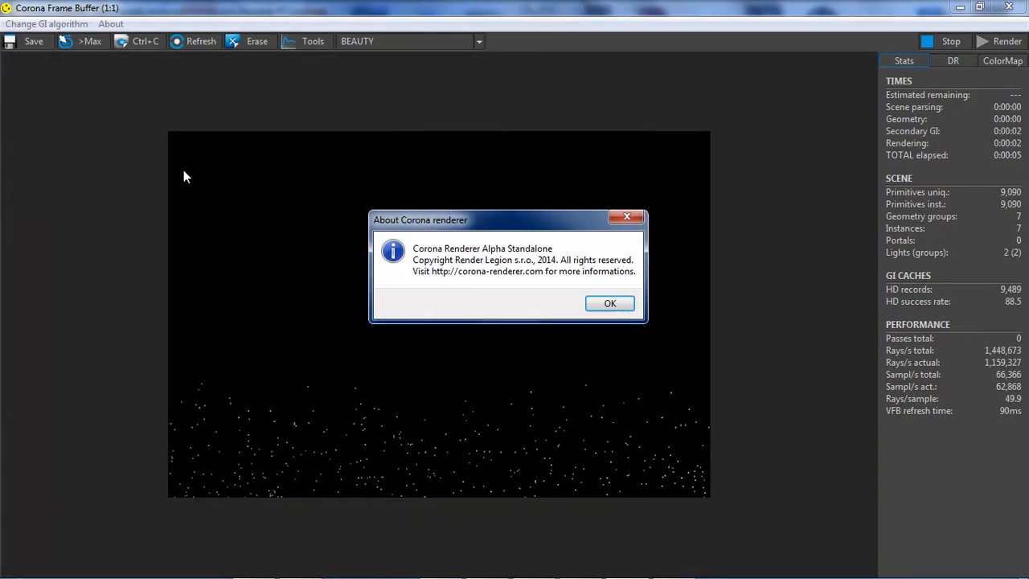
pyautogui.moveTo(462, 289)
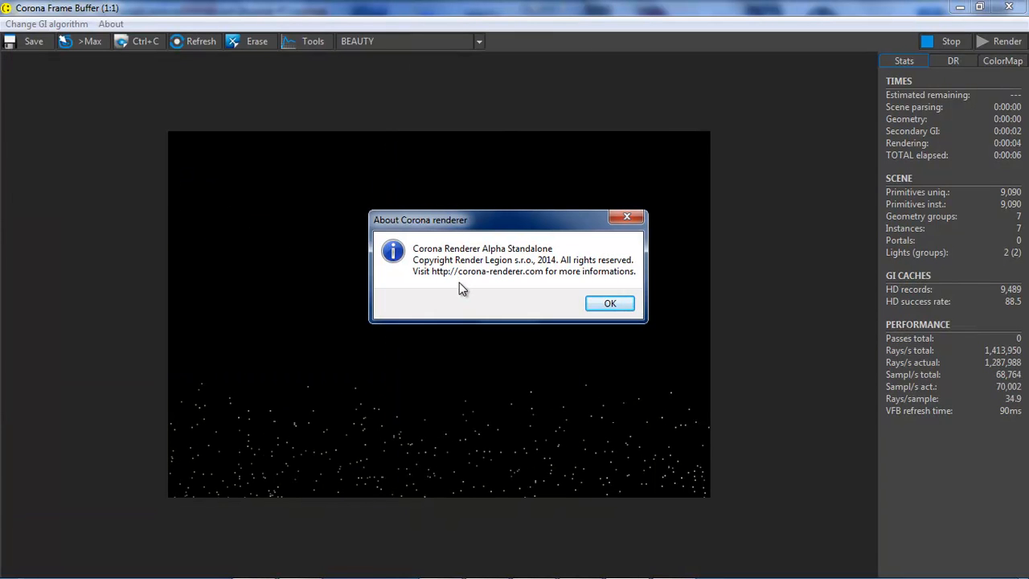